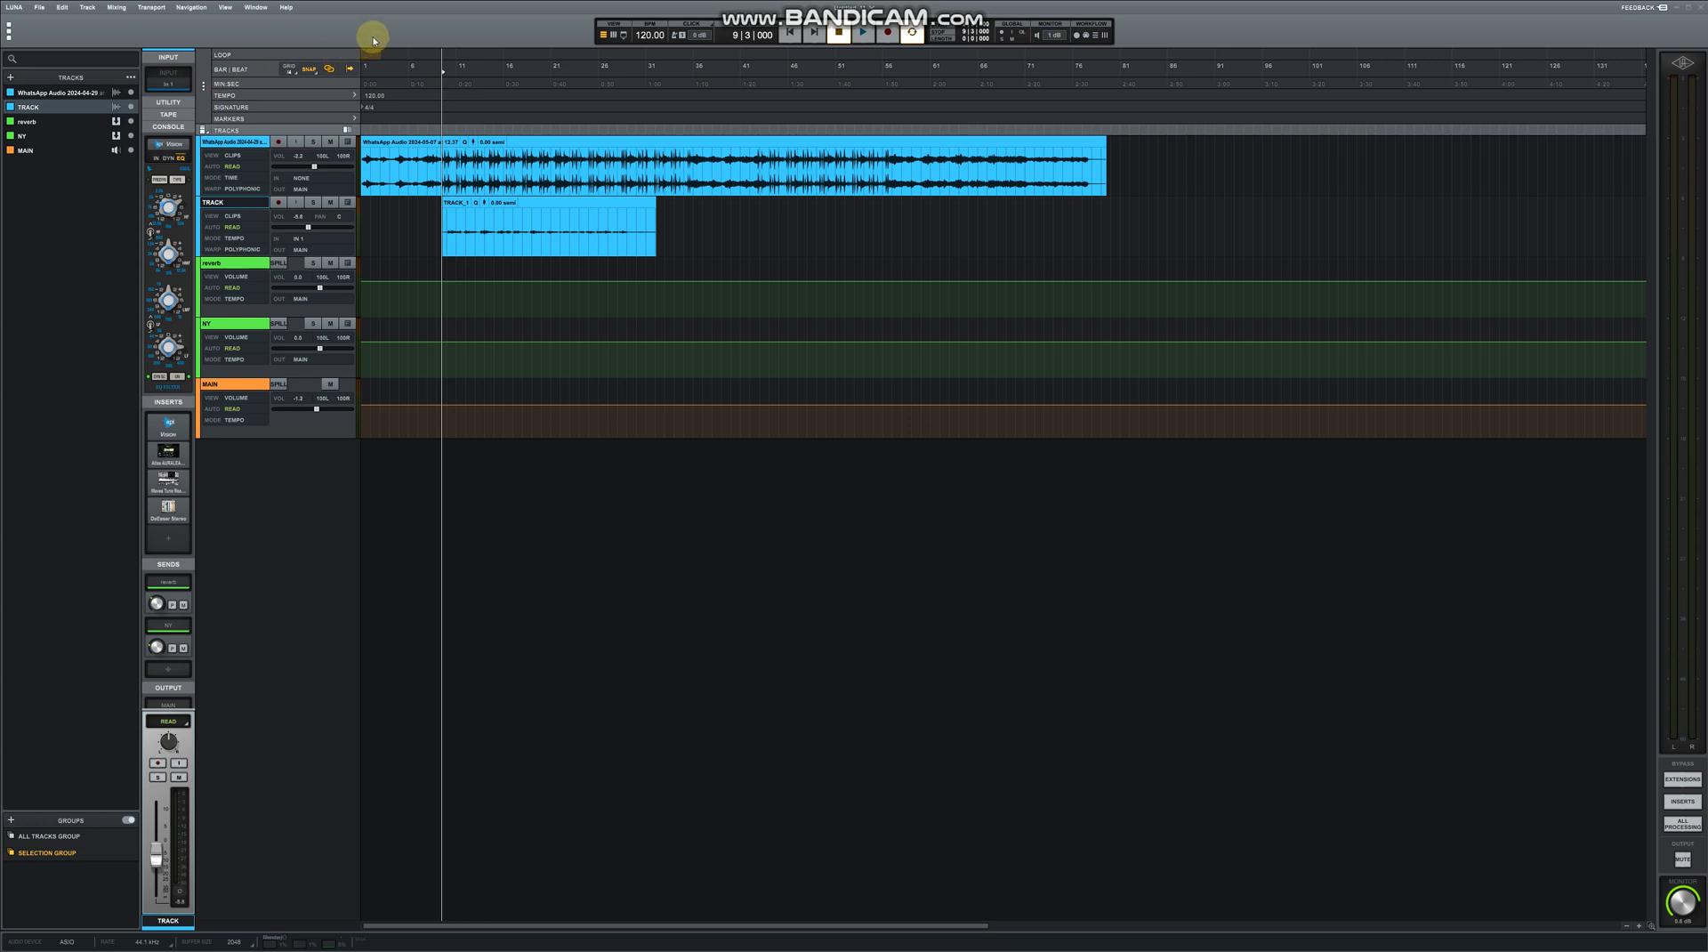
# Browse plug-ins for an empty insert slot, searching 'RCOM', before closing the session
pyautogui.click(875, 34)
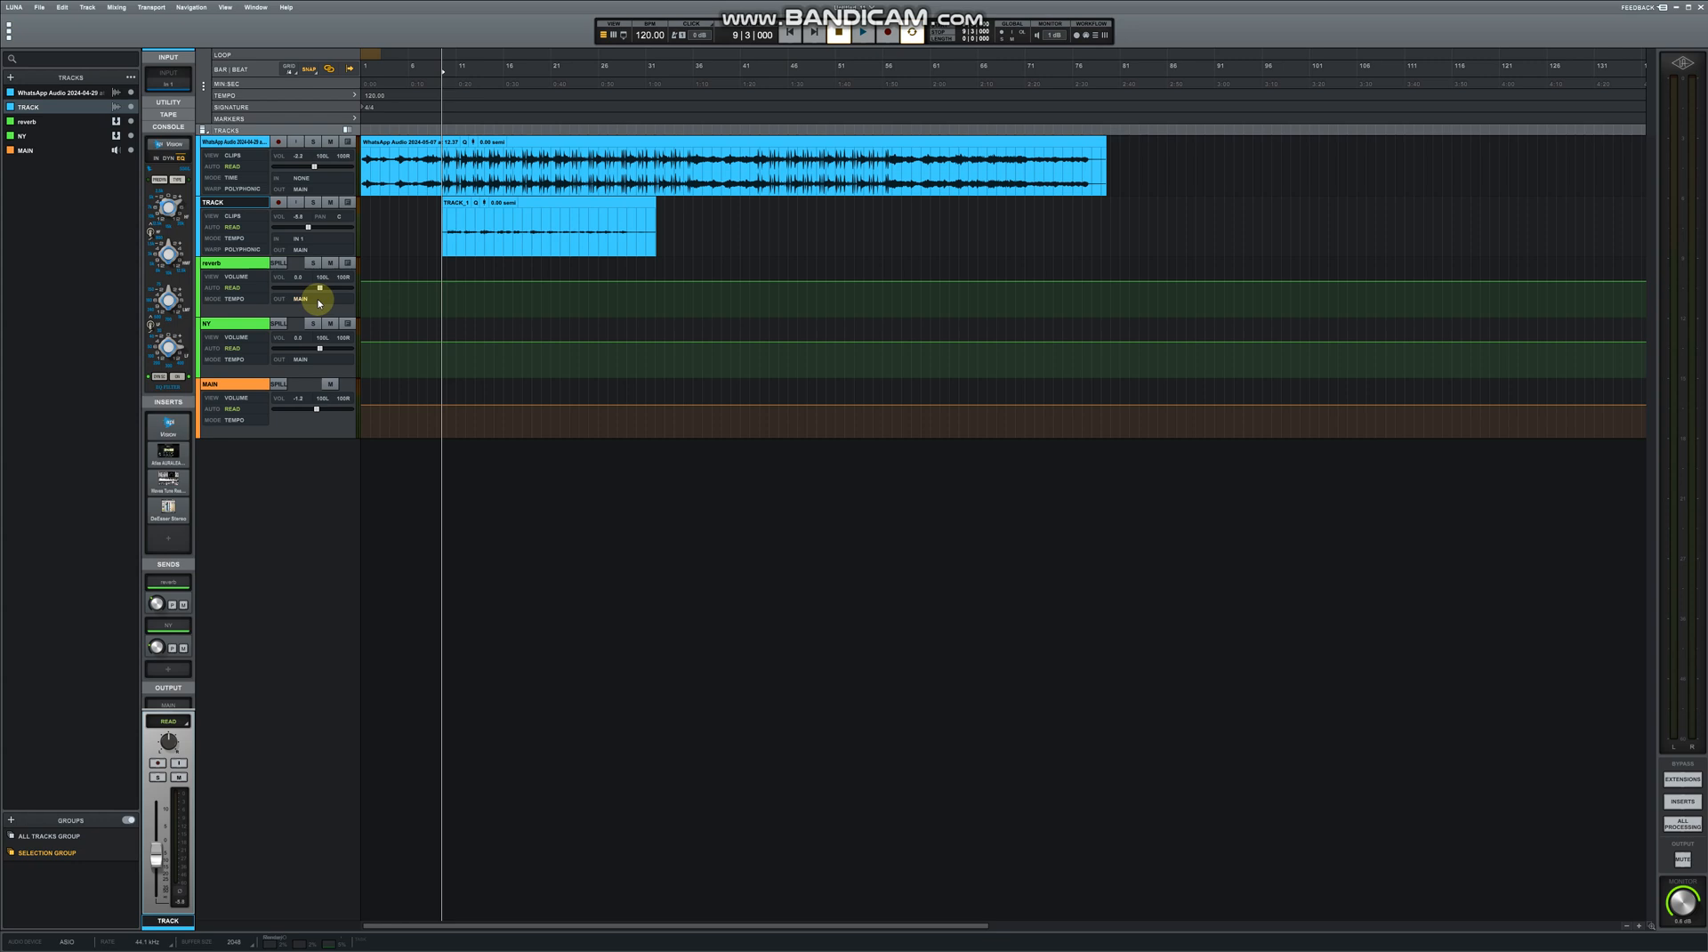
pyautogui.moveTo(228, 566)
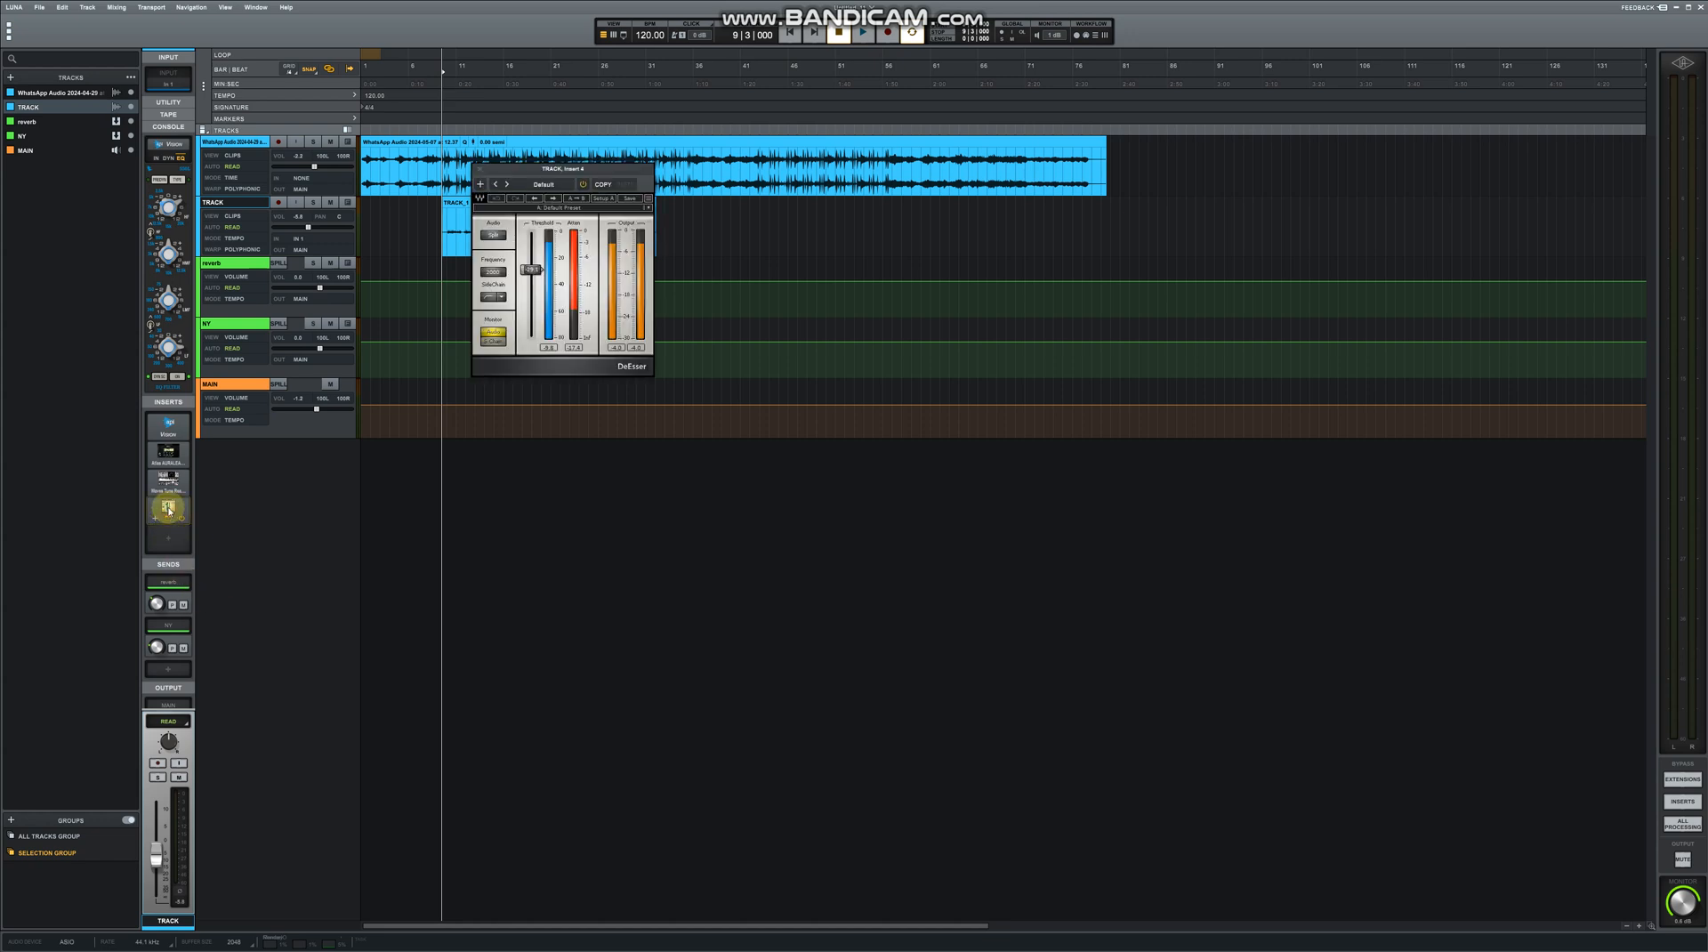
pyautogui.click(167, 489)
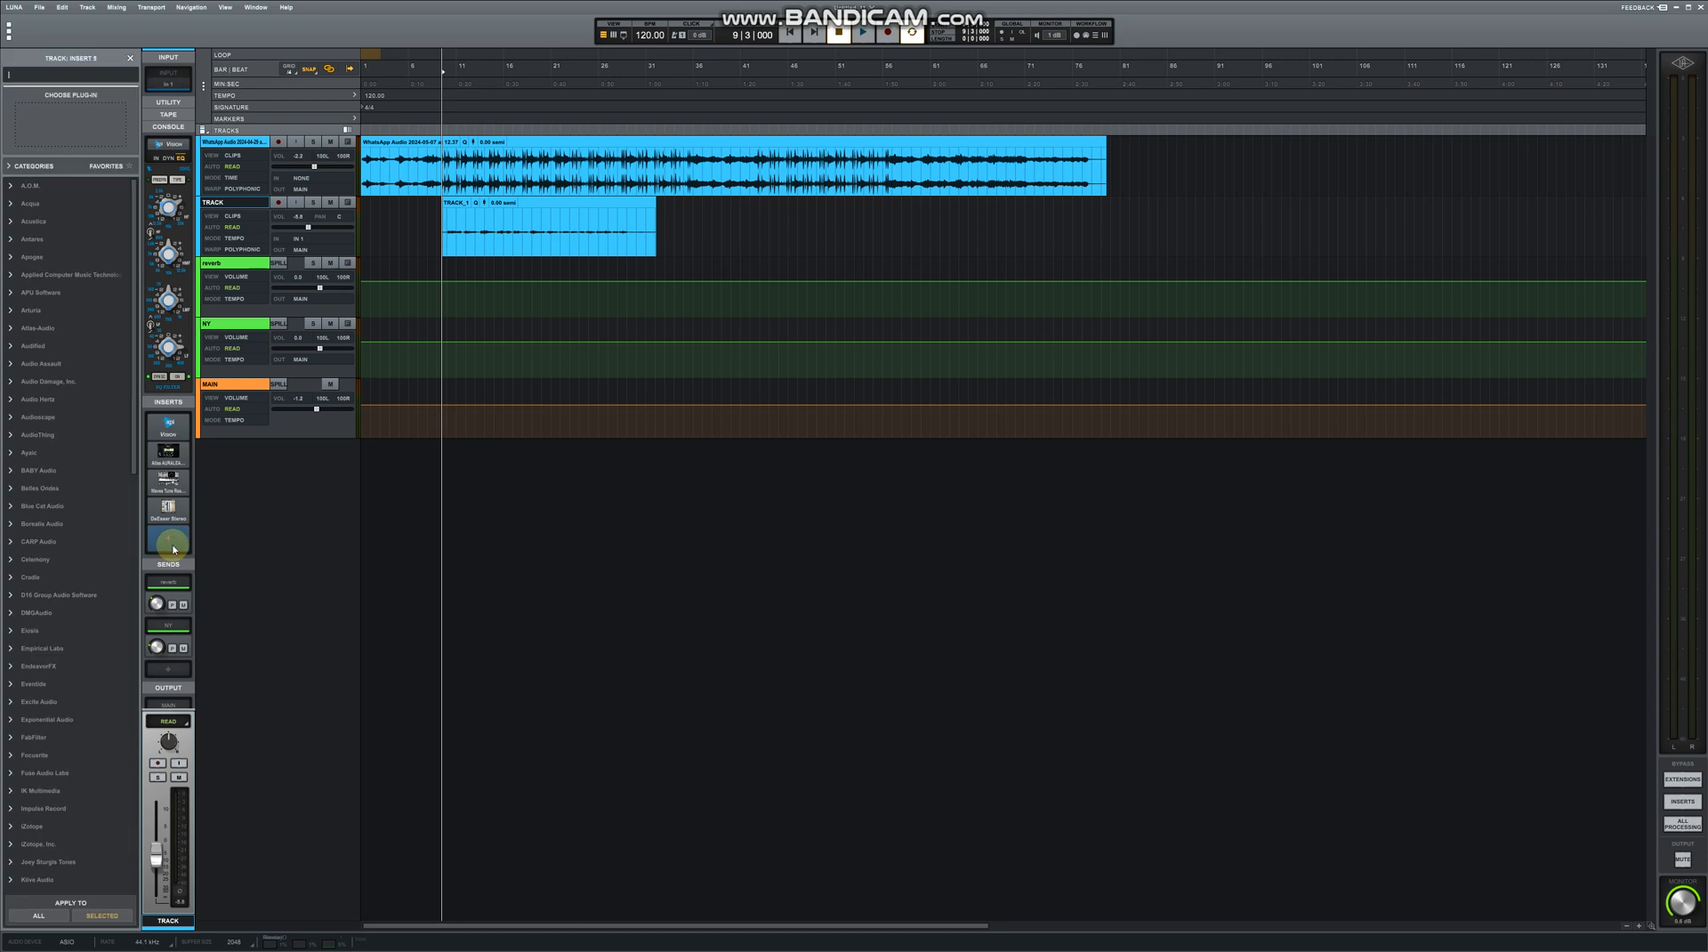
pyautogui.write('RCOM')
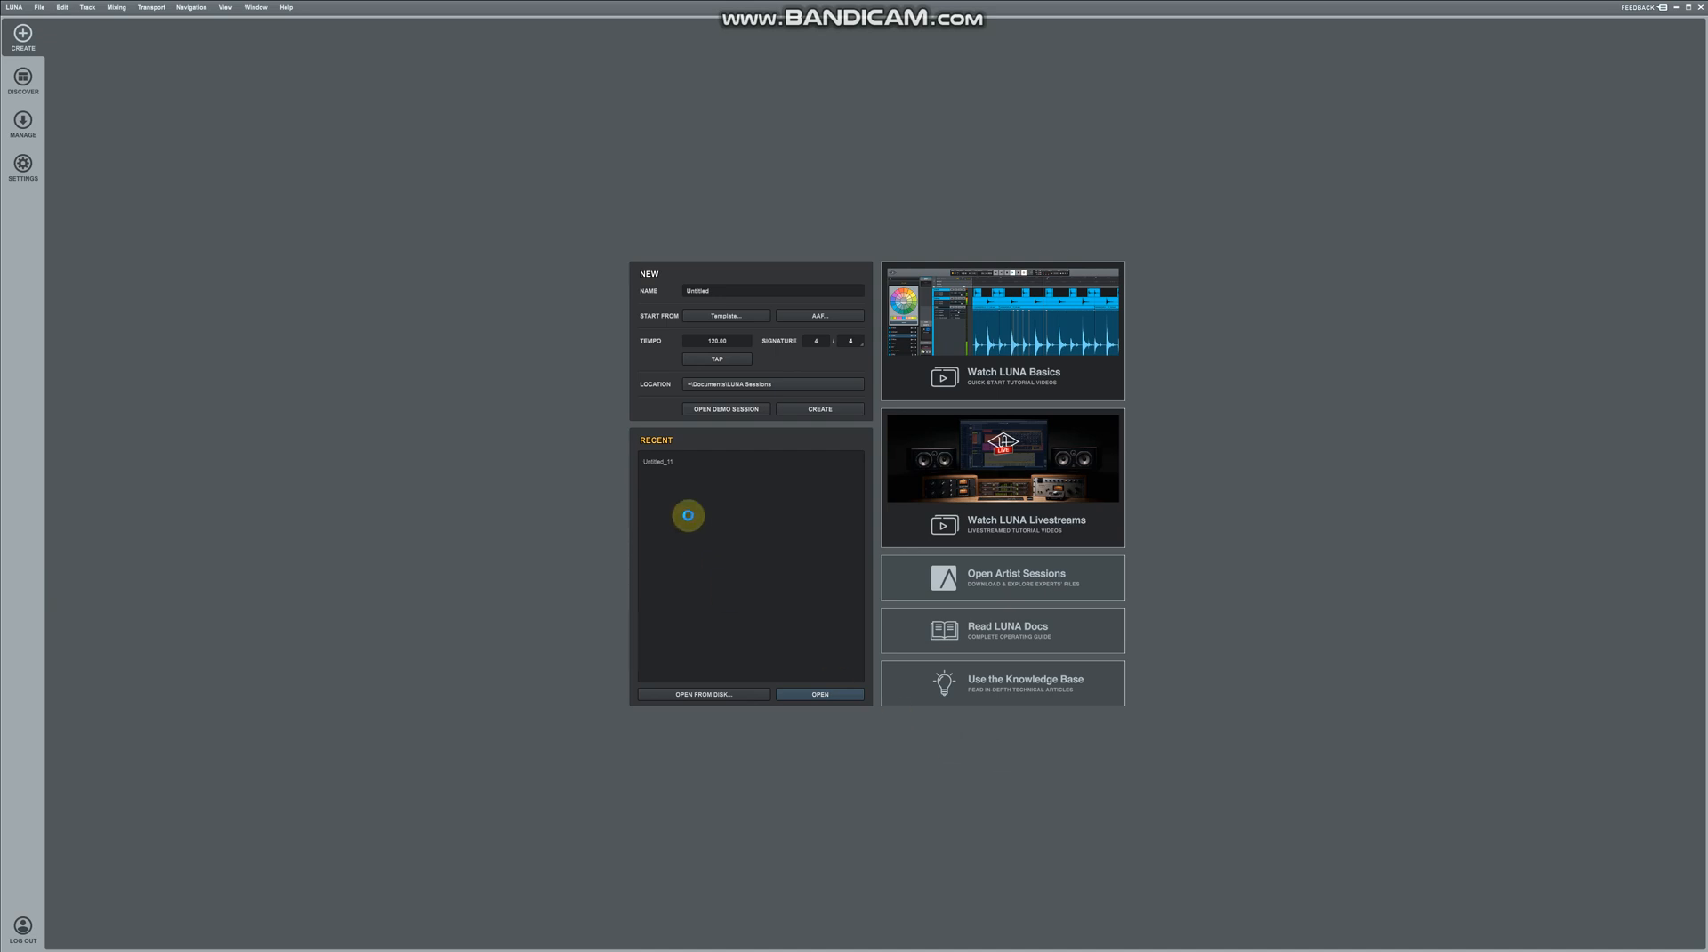
# Reopen the session from the Recent list on the Create screen
pyautogui.doubleClick(661, 461)
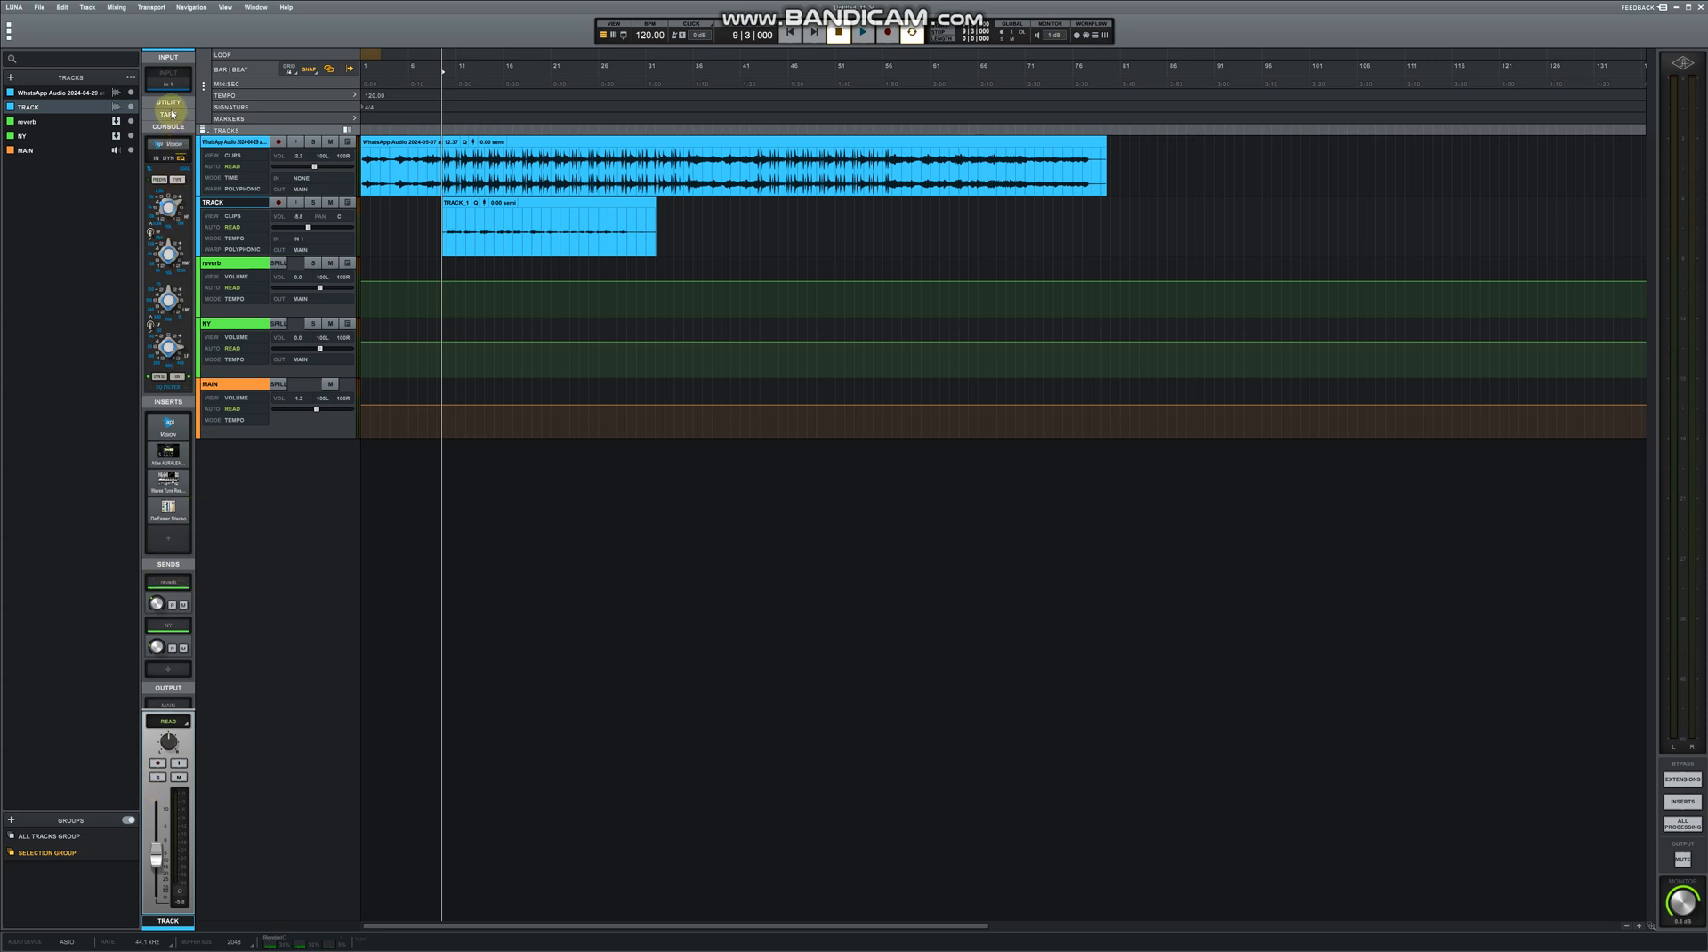
# Expand the first audio track's input and utility sections and bring up its tape machine settings
pyautogui.click(167, 105)
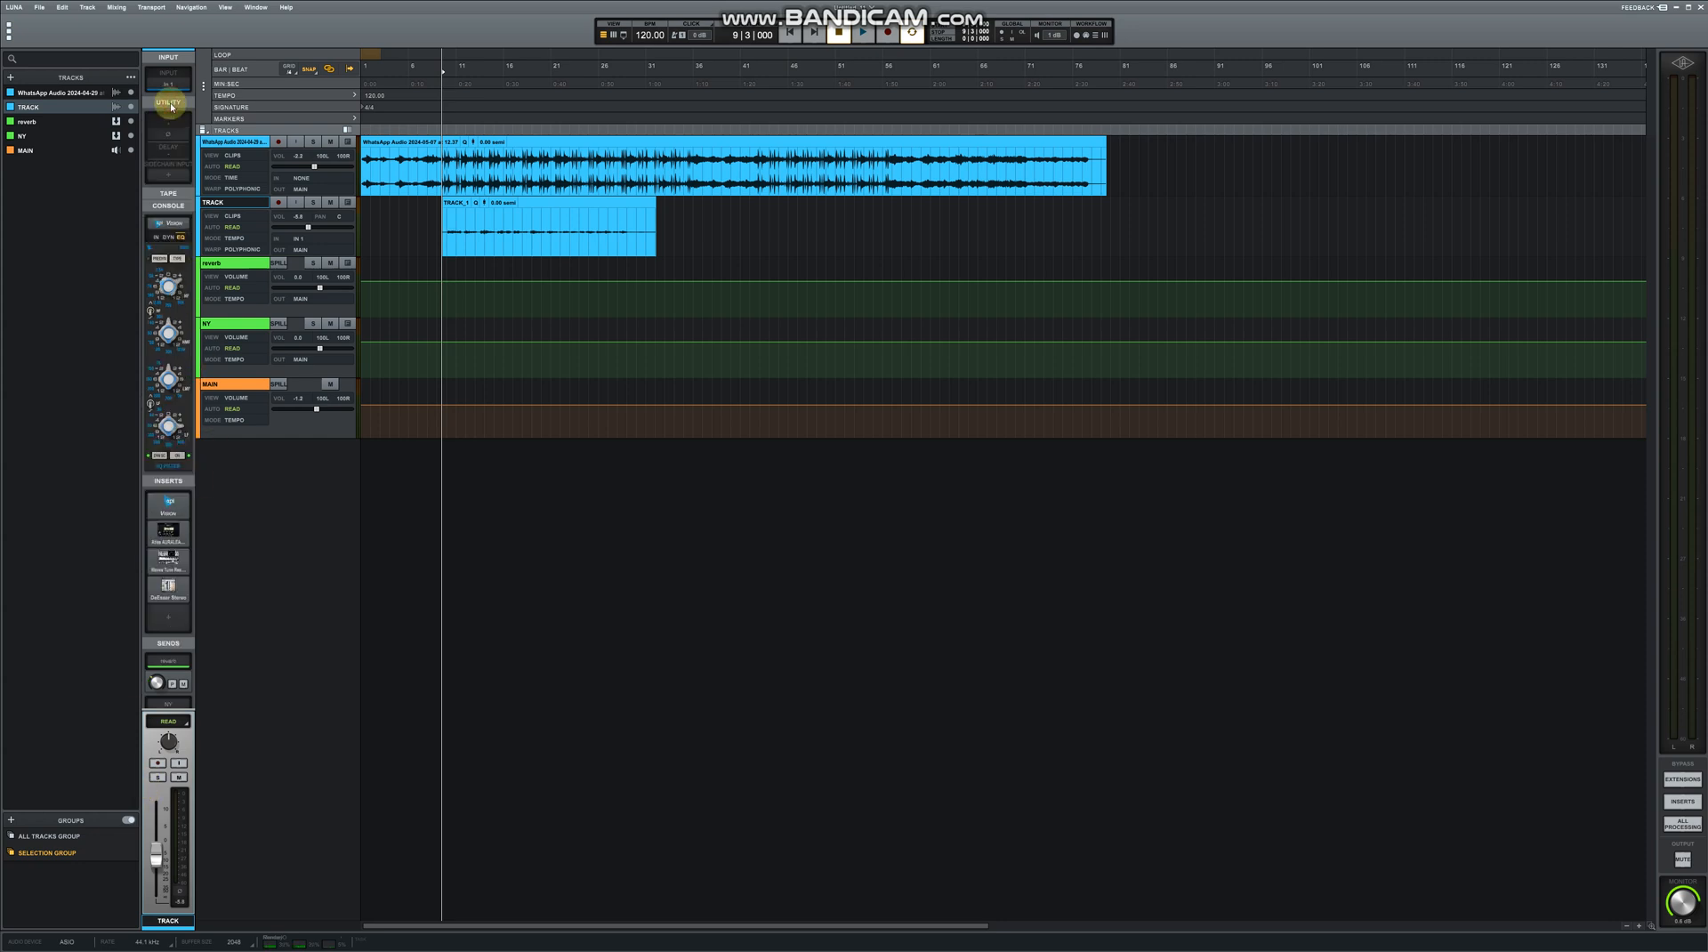
pyautogui.click(167, 115)
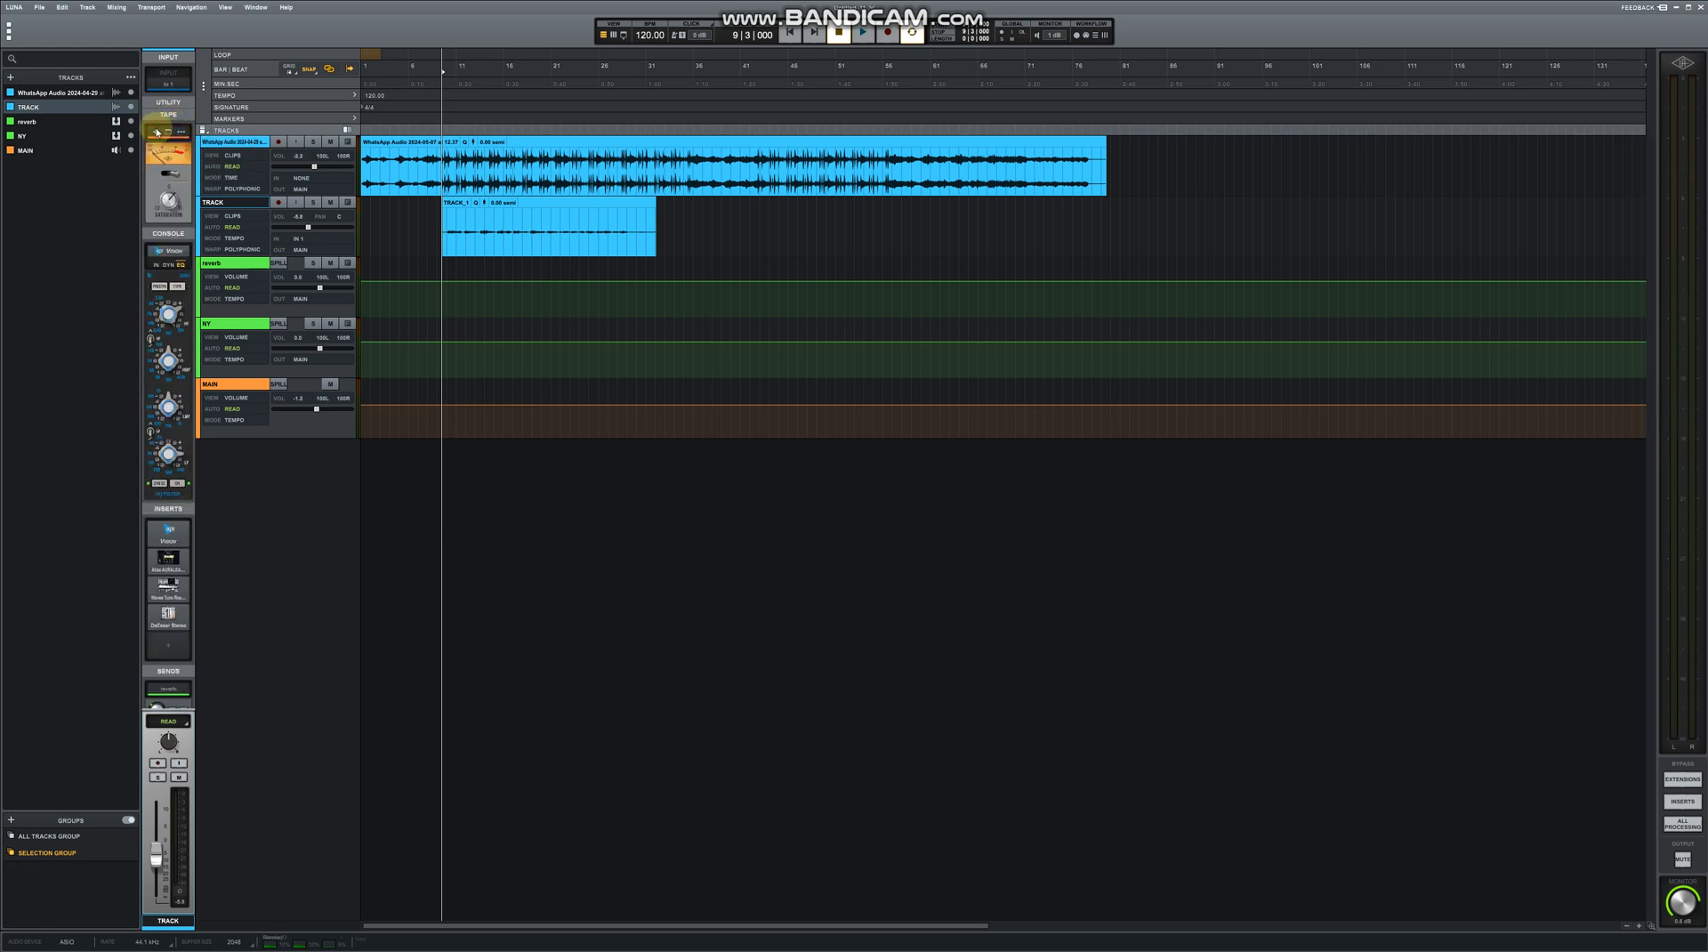
pyautogui.click(157, 132)
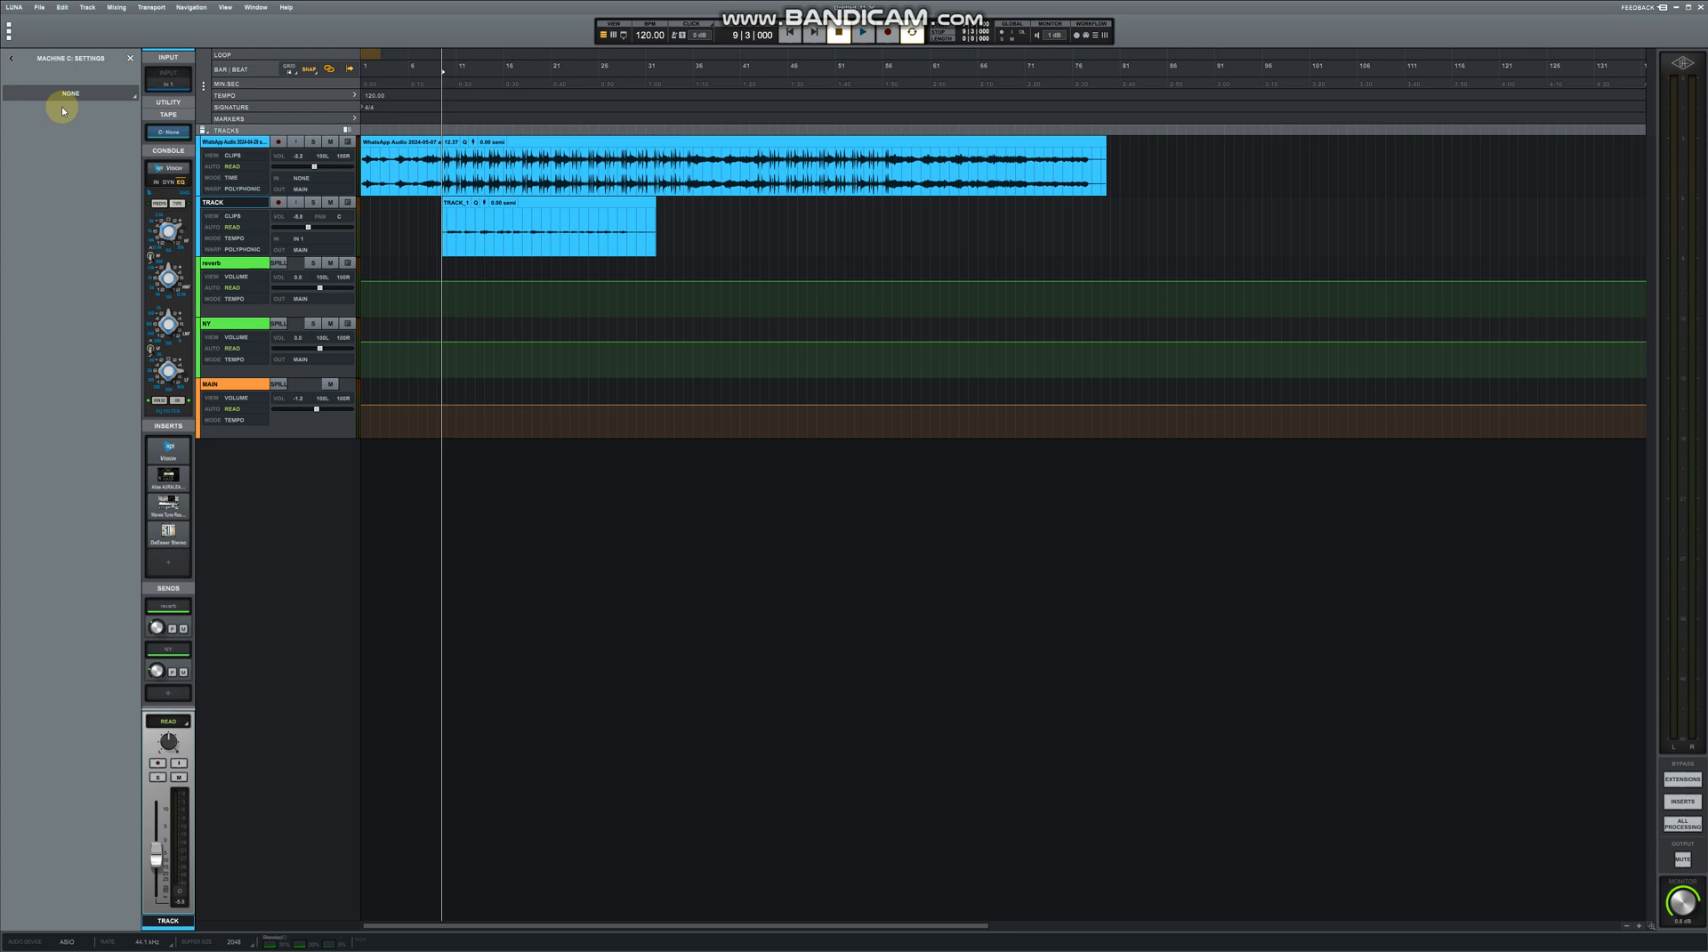
# Show the Machines browser listing available tape machines, including the Studer model
pyautogui.click(75, 90)
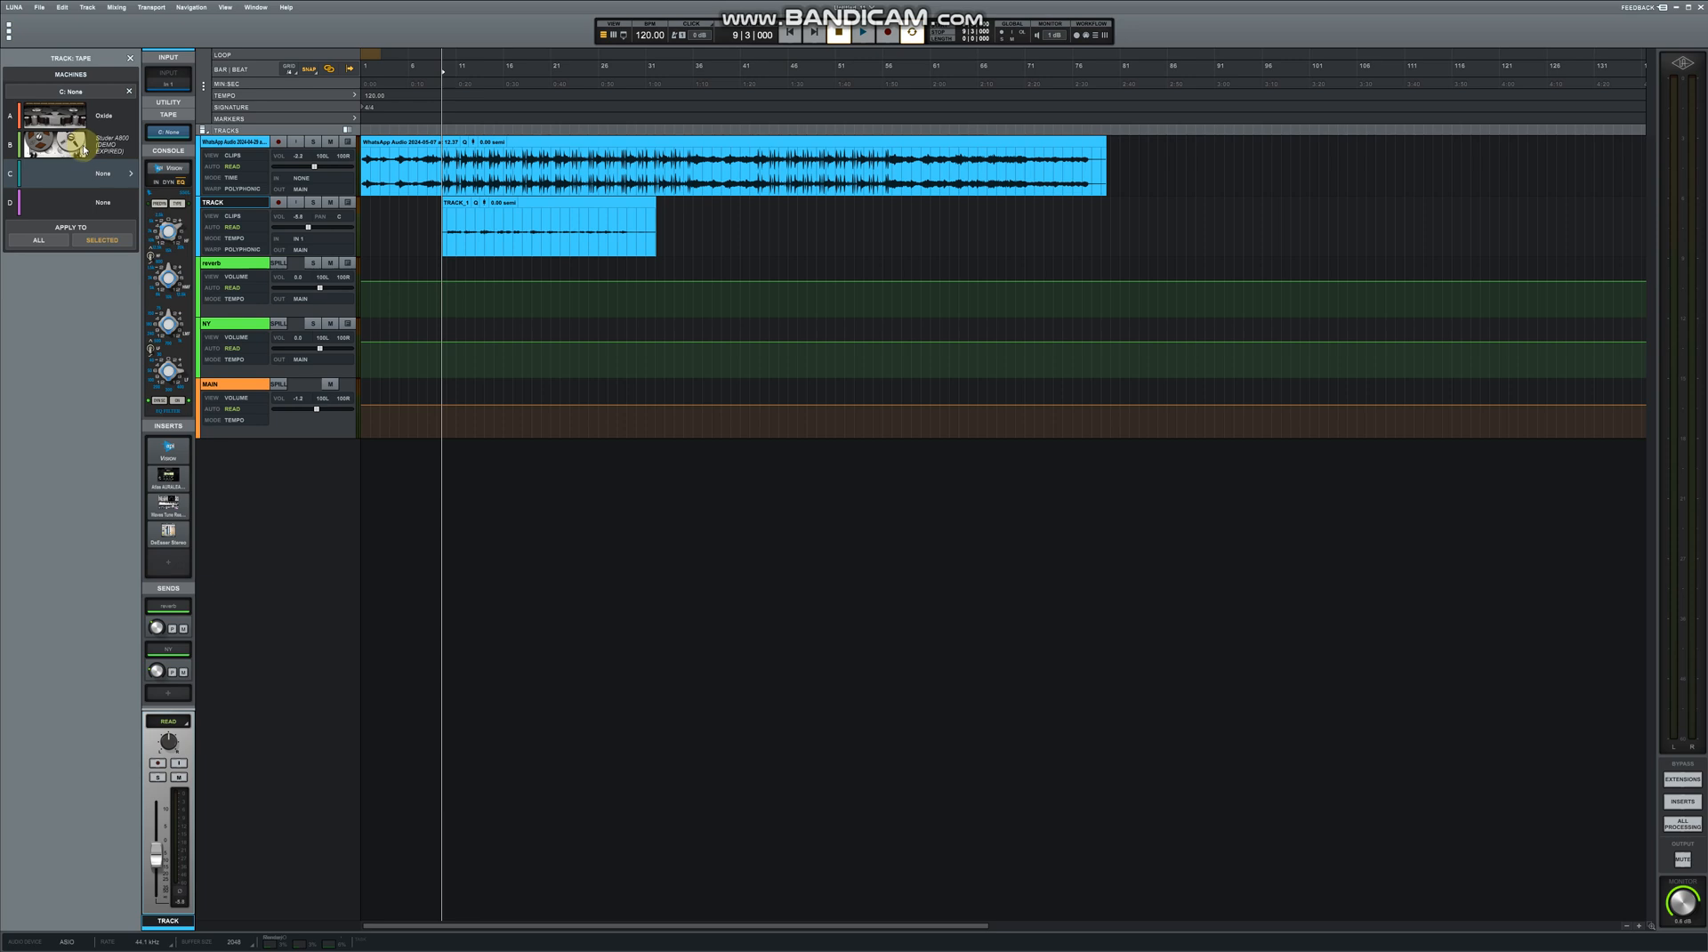
pyautogui.moveTo(55, 140)
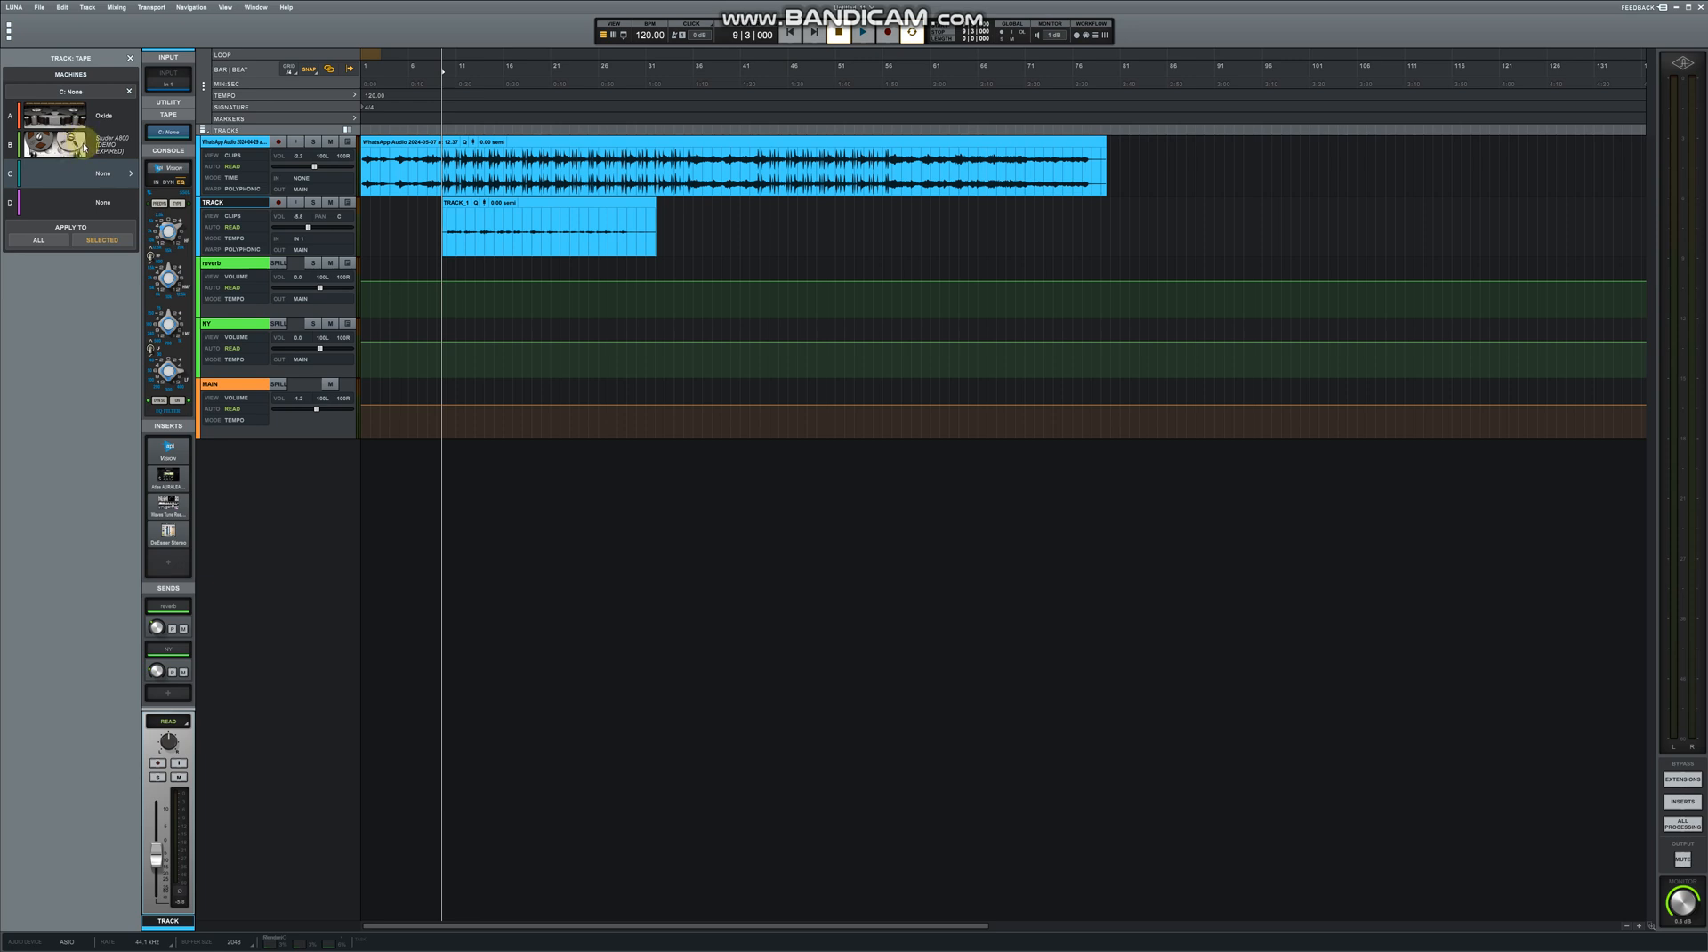
pyautogui.moveTo(64, 157)
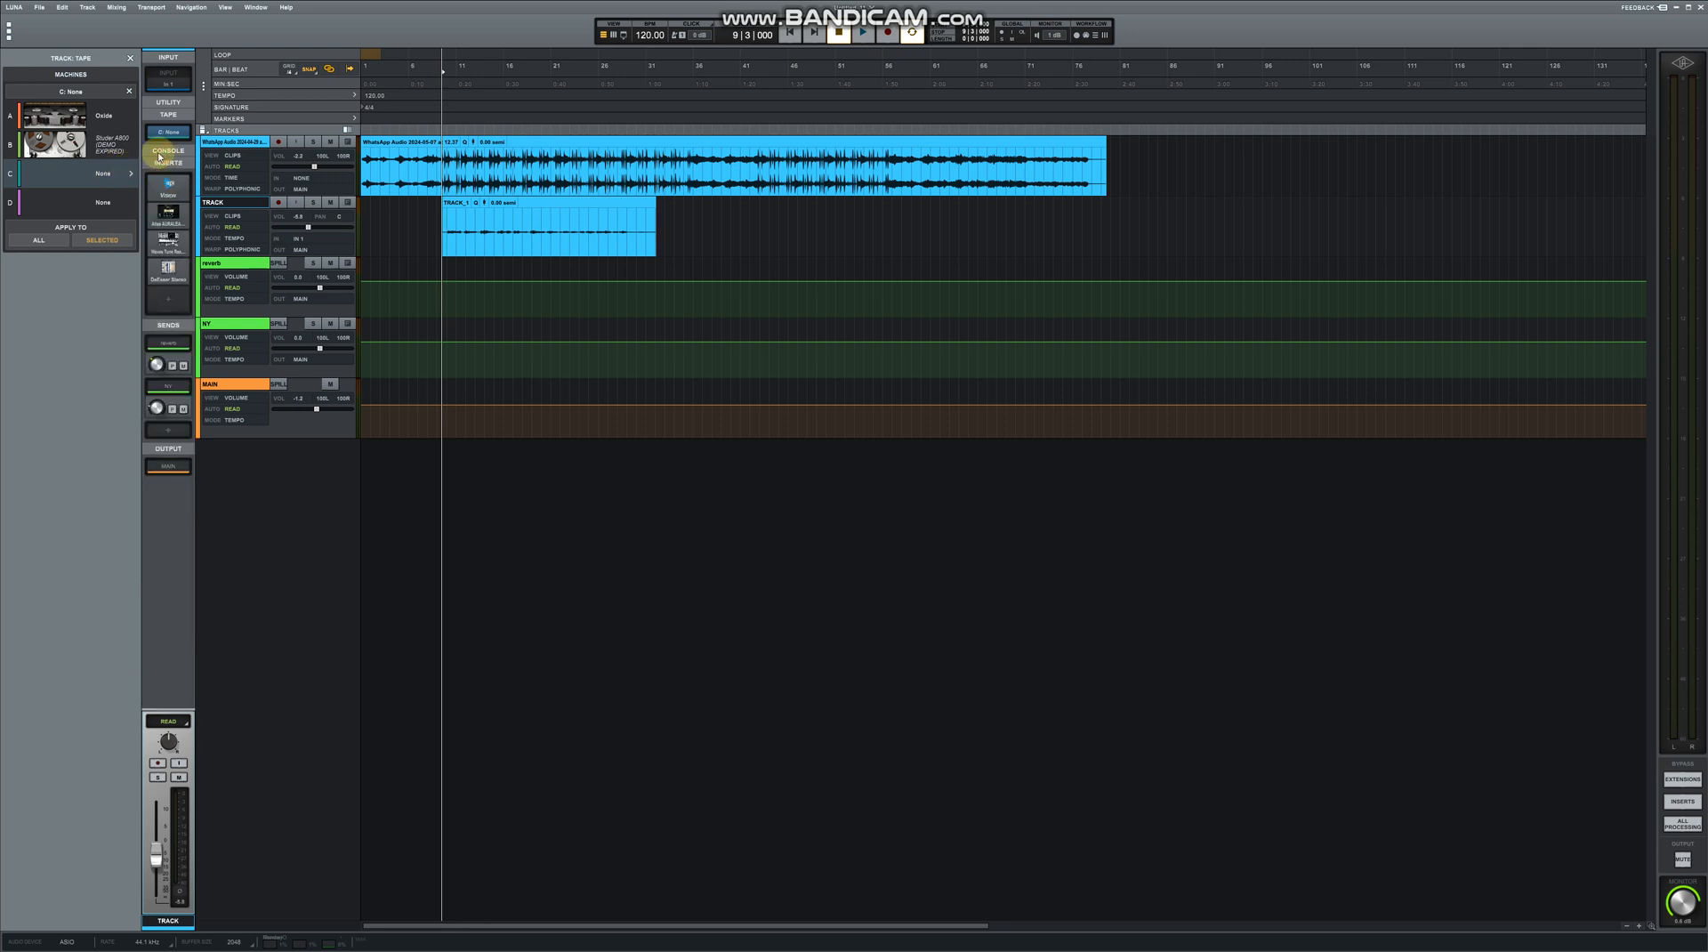
# Expand the track's console section to reach its input routing
pyautogui.click(167, 155)
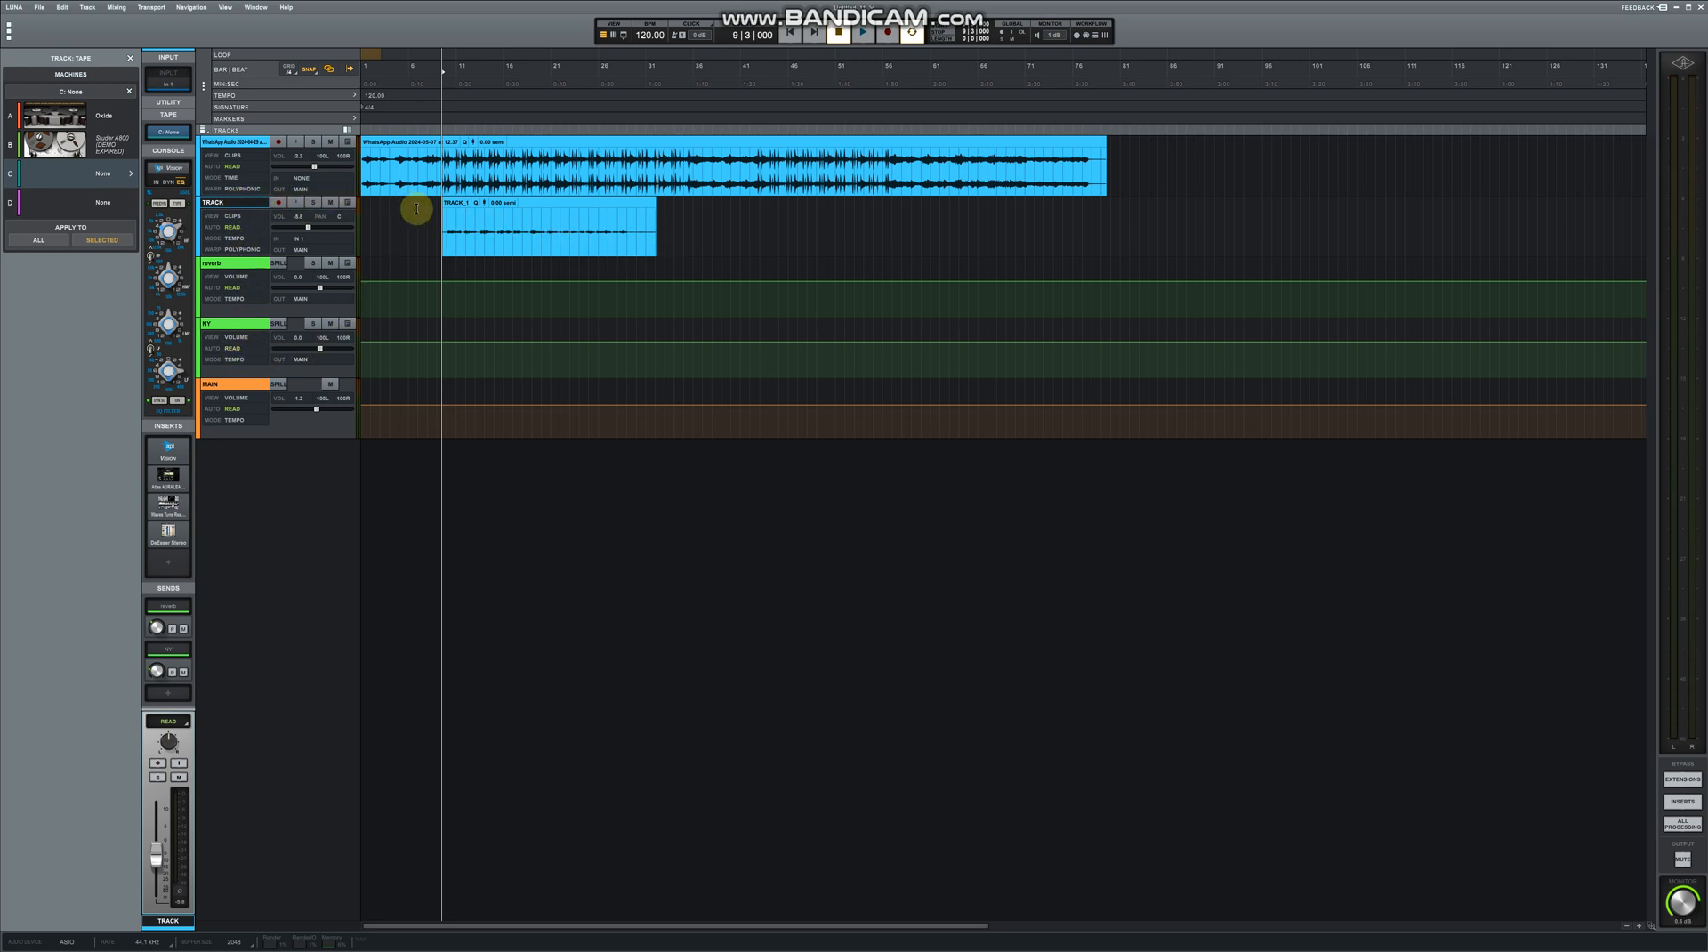
pyautogui.moveTo(171, 568)
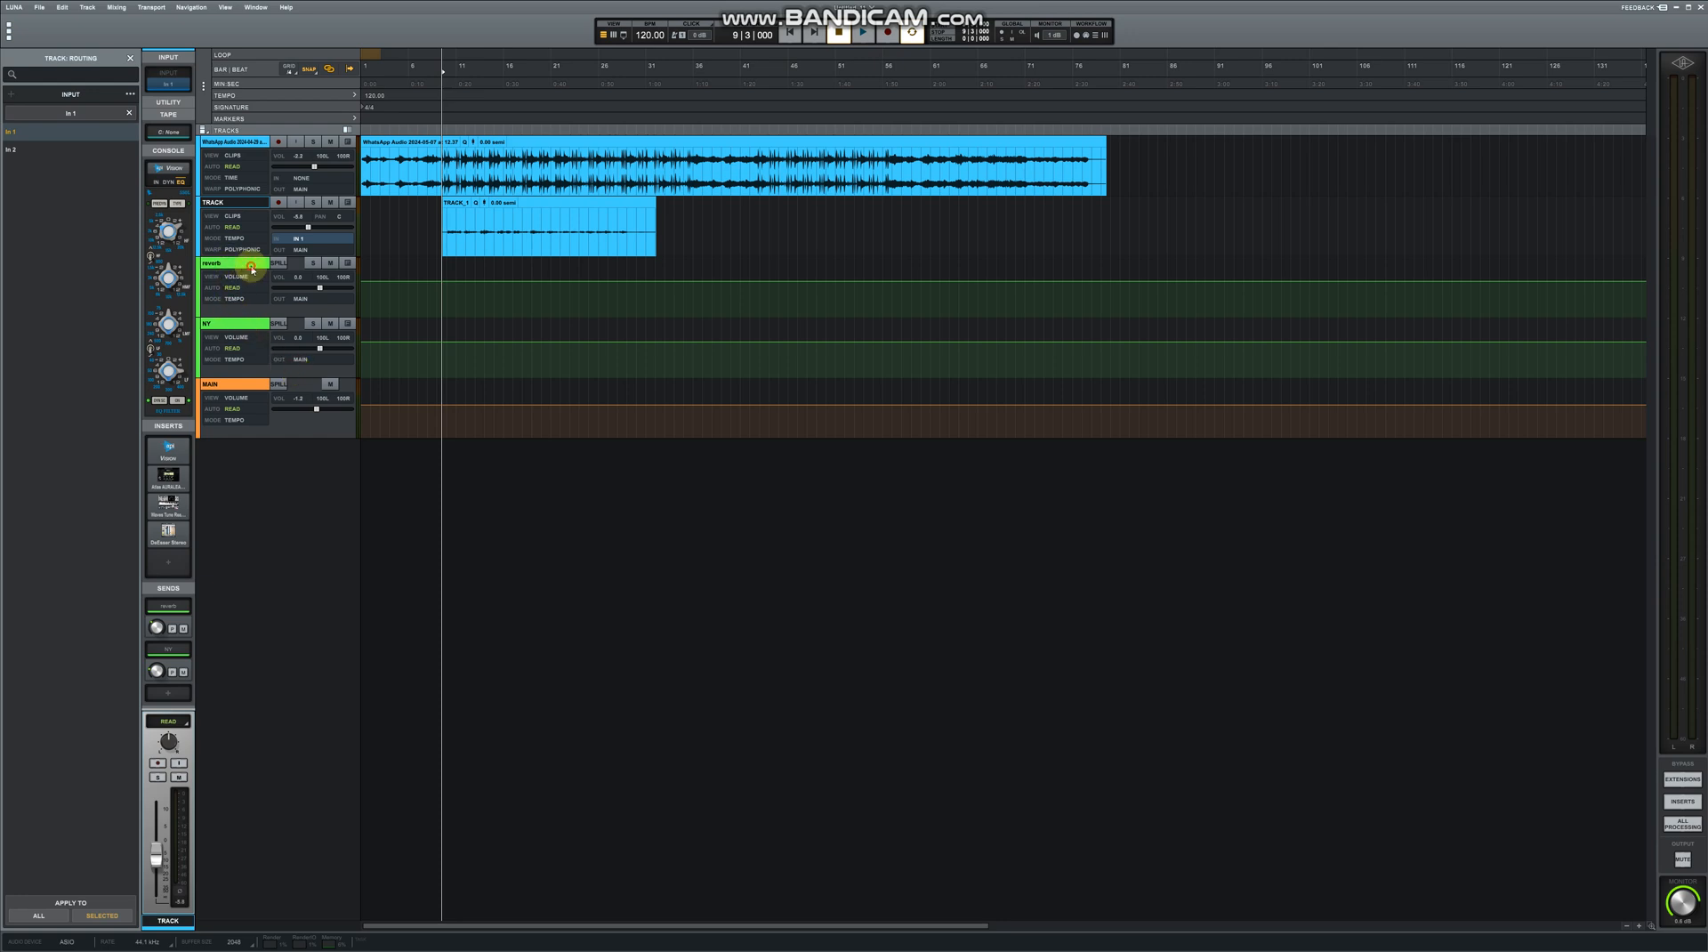
# Switch the channel strip to the reverb bus from the Tracks list
pyautogui.click(11, 79)
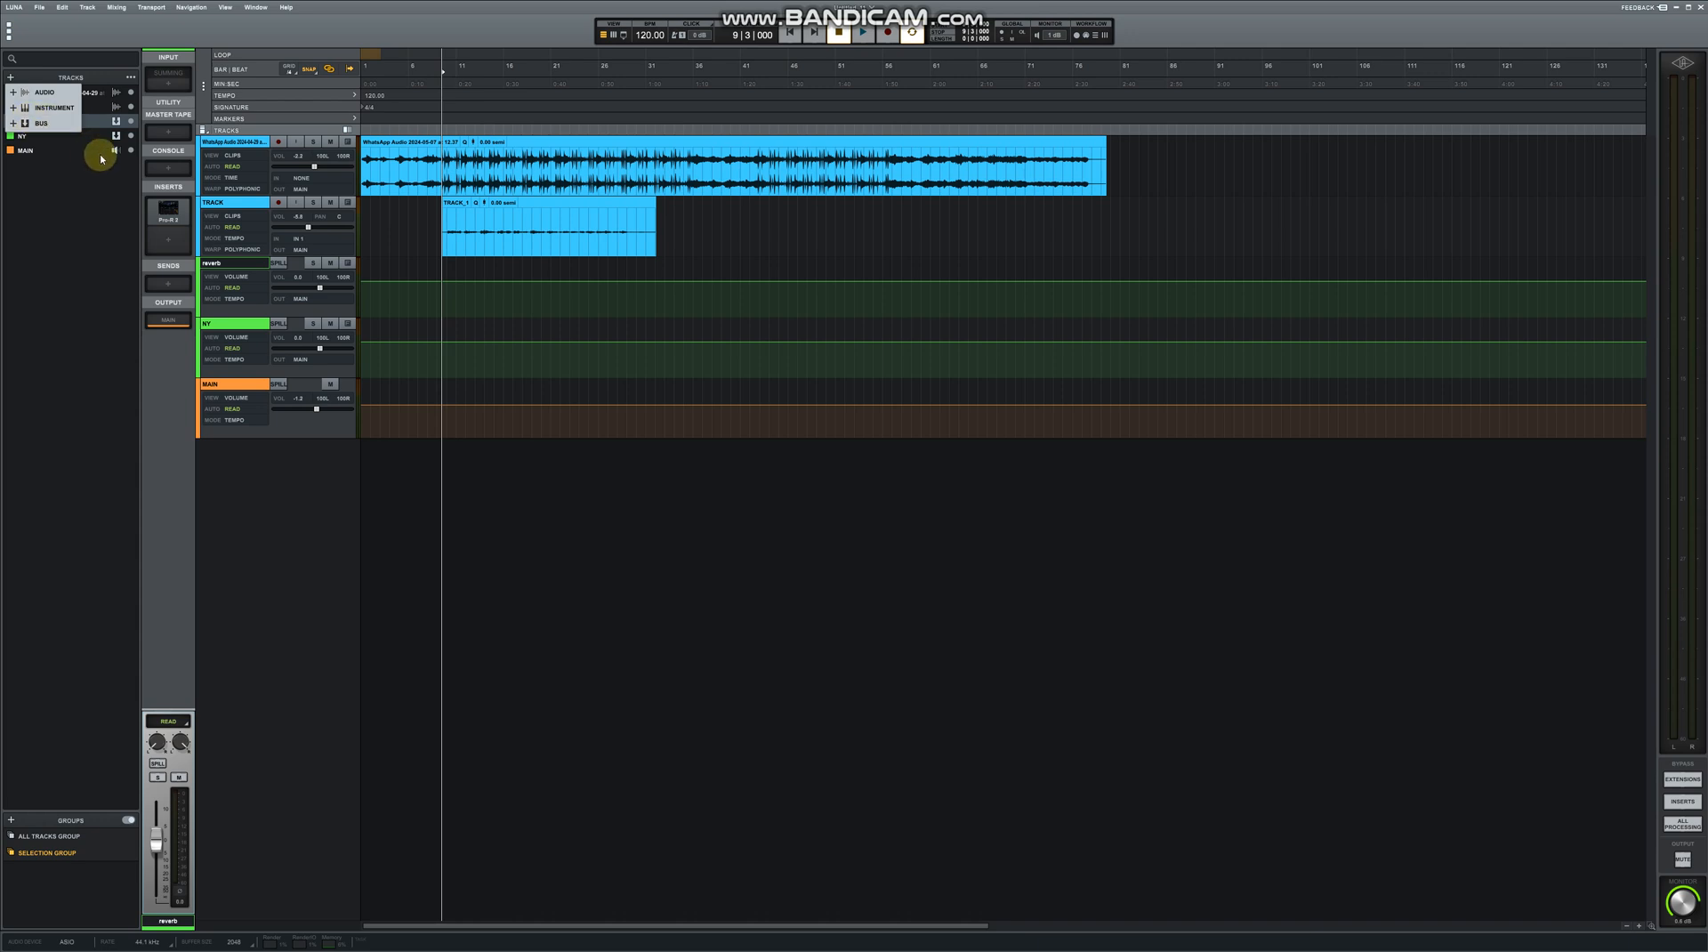
pyautogui.moveTo(1085, 507)
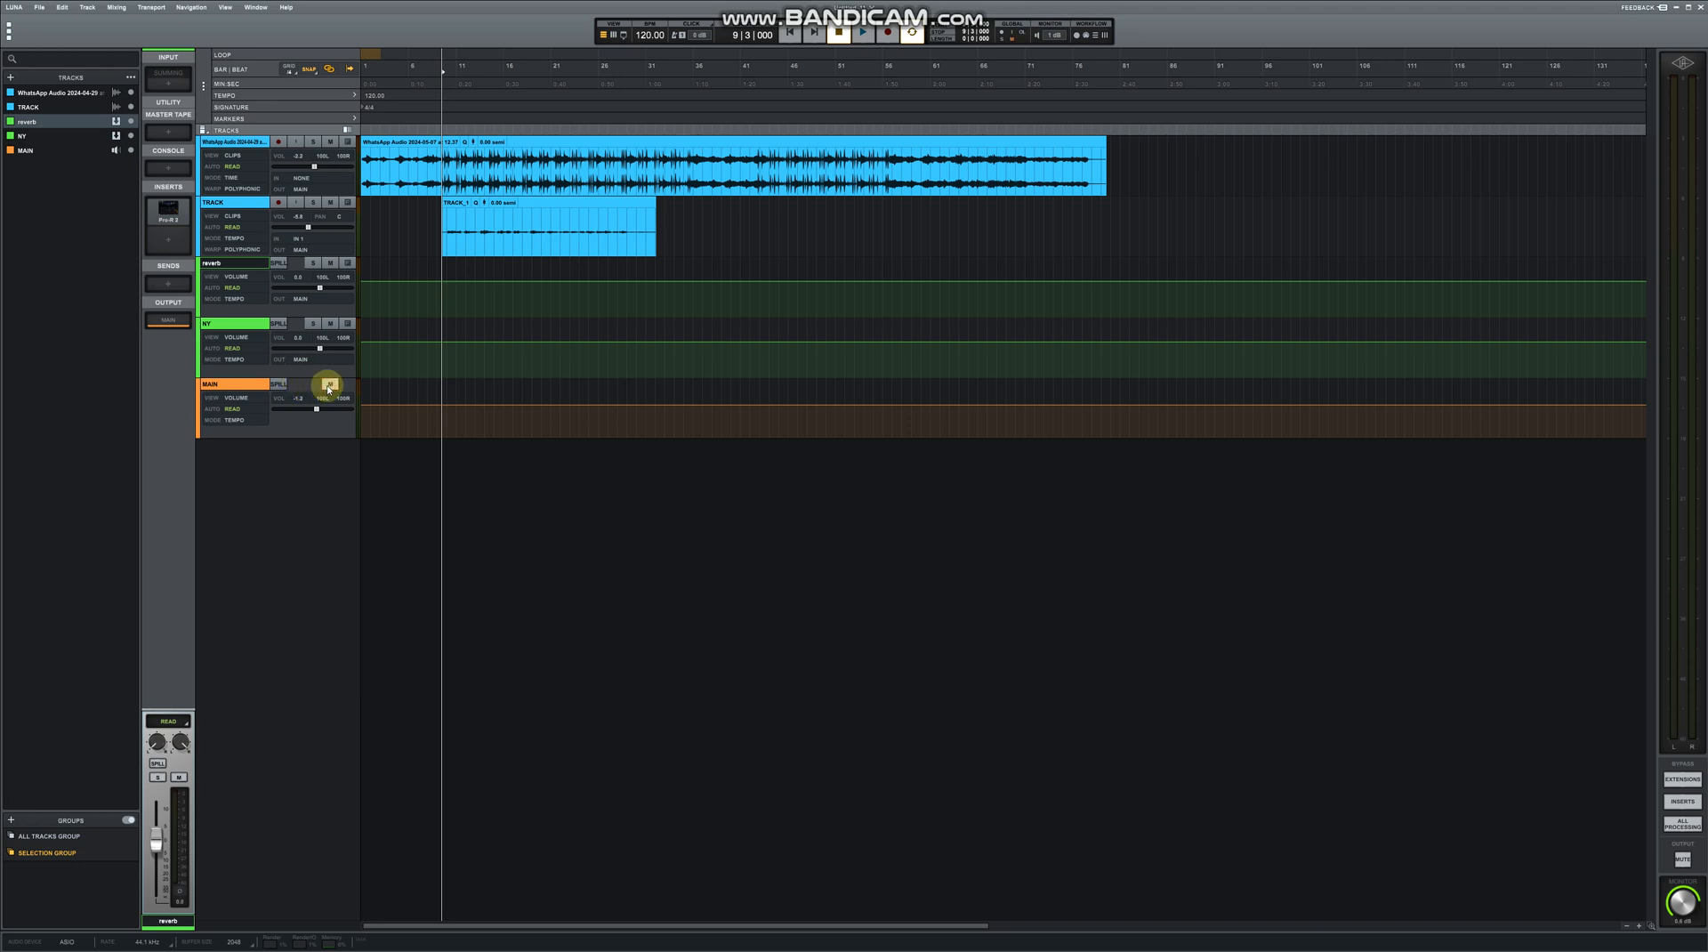
pyautogui.click(836, 32)
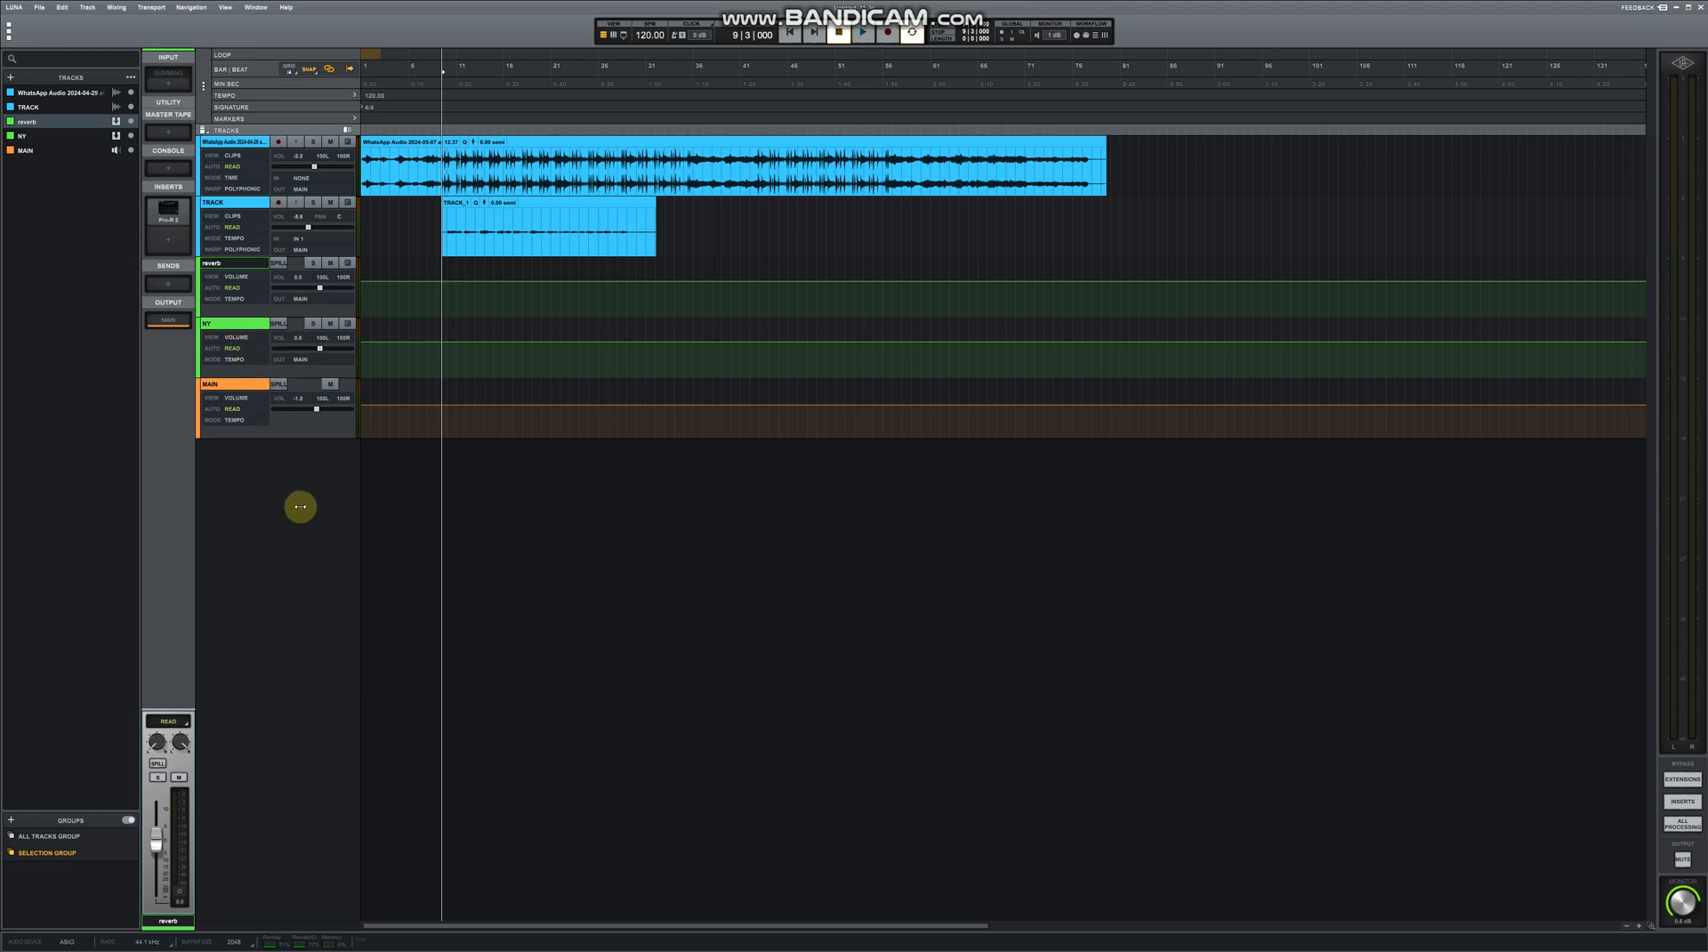
# Show the MAIN bus channel strip and bring up the plug-in chooser for its insert slot
pyautogui.click(24, 135)
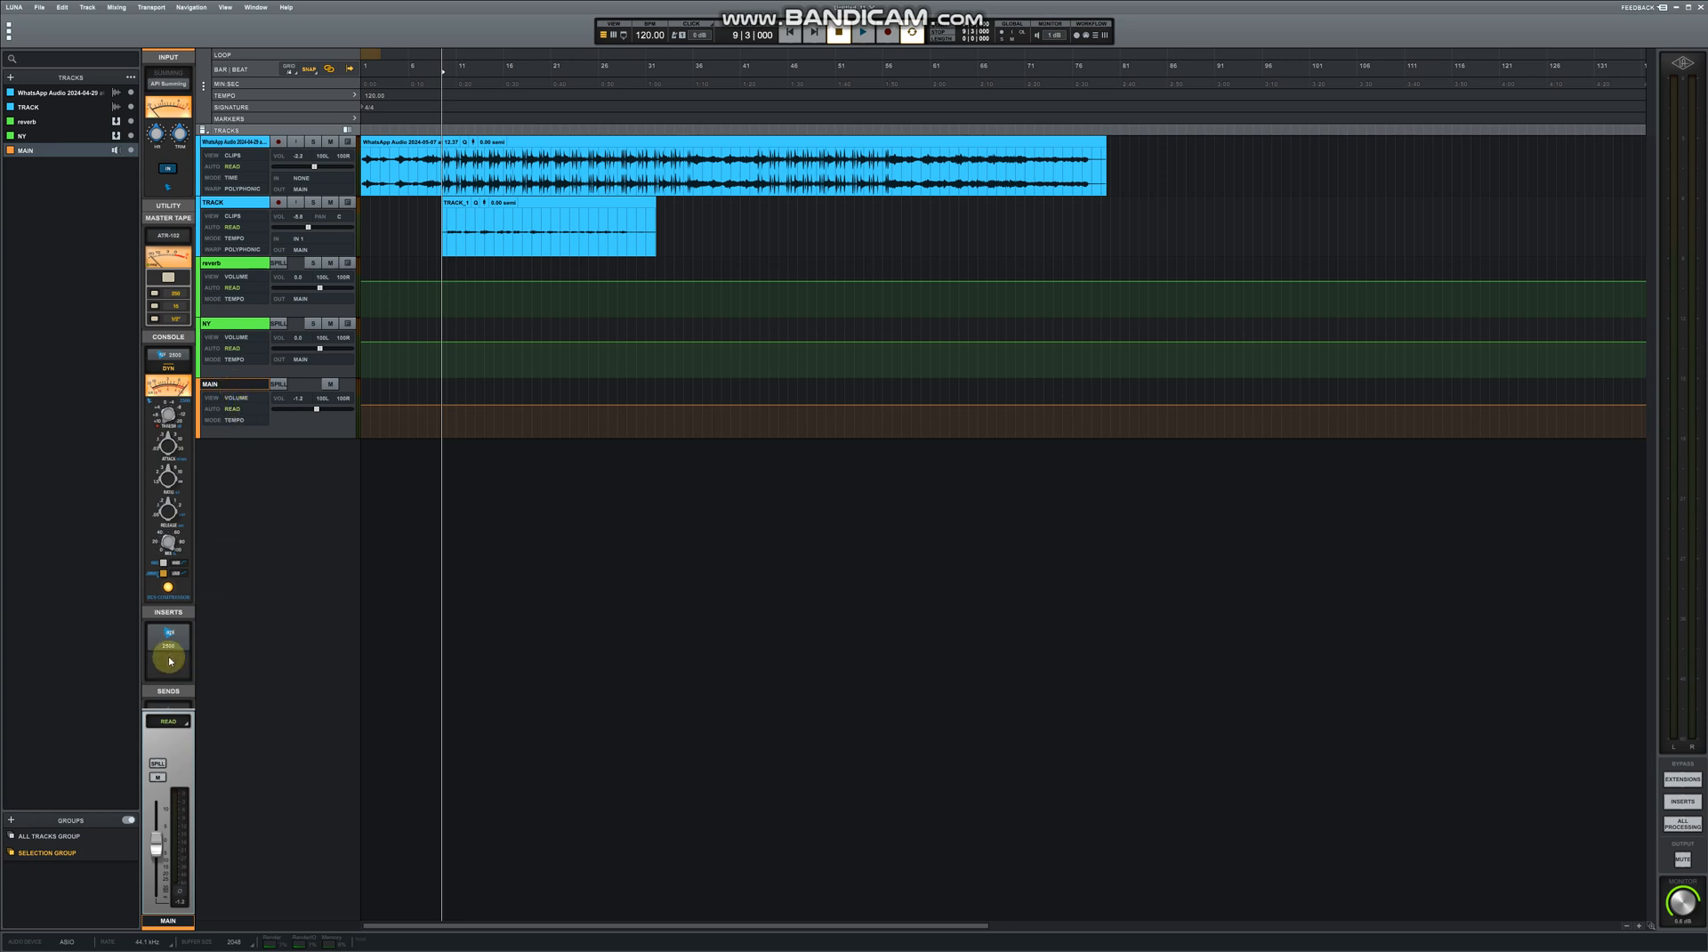
pyautogui.click(168, 663)
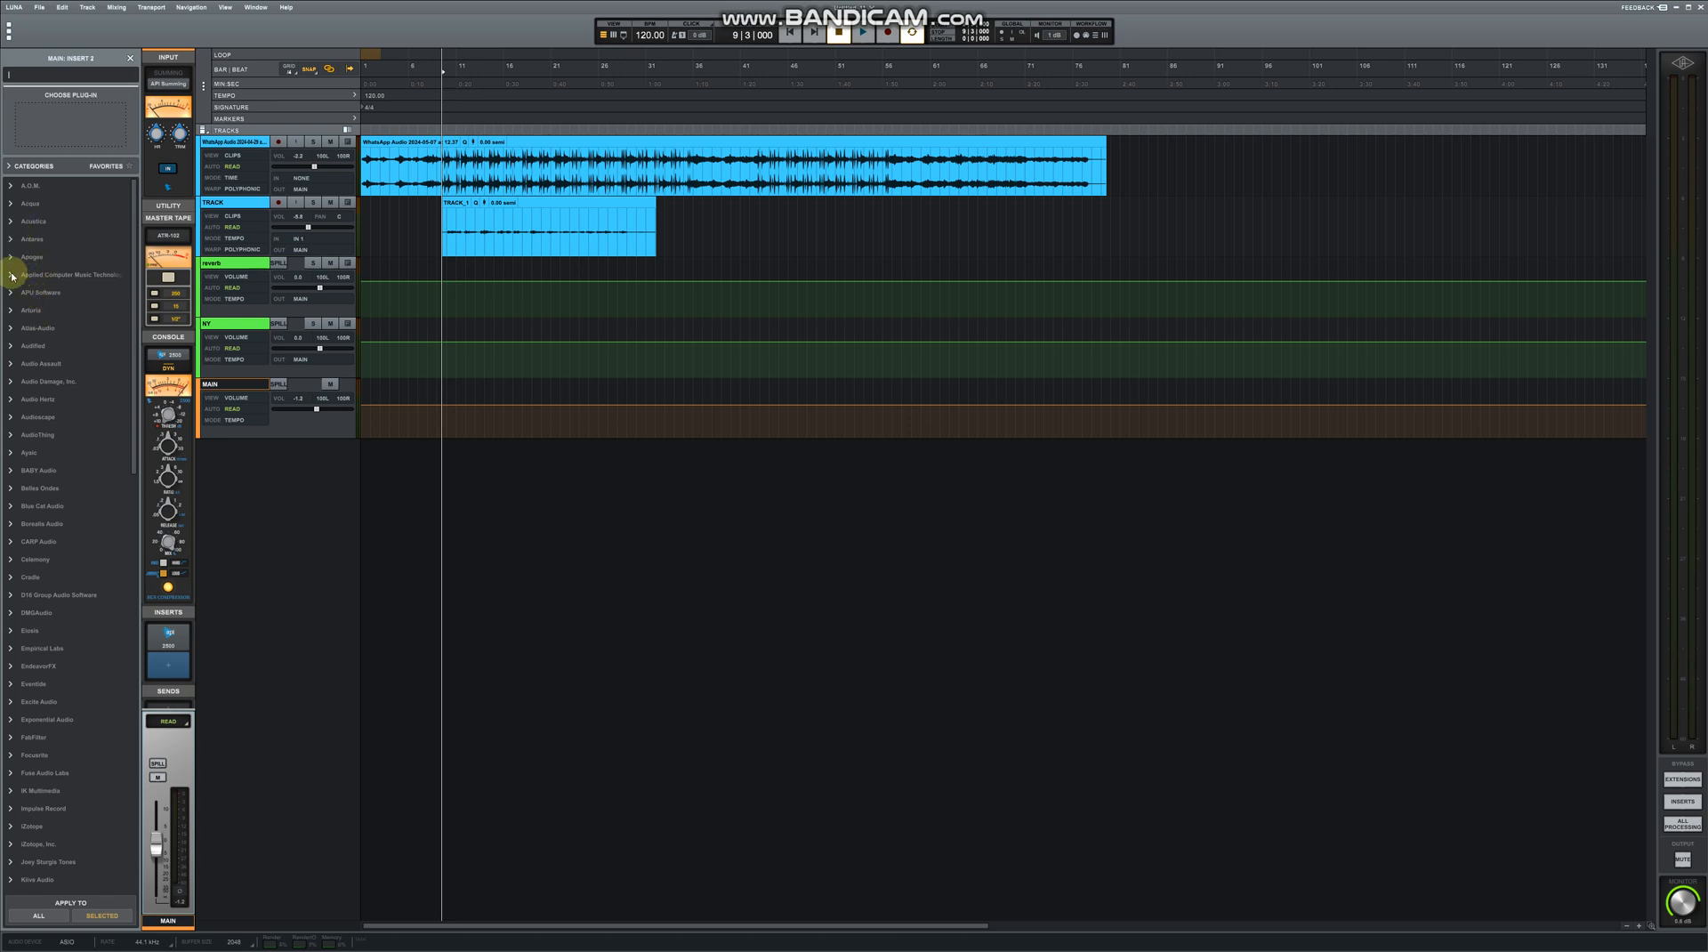
# Expand the Audified category and try loading MixChecker Pro on the main bus insert
pyautogui.click(9, 345)
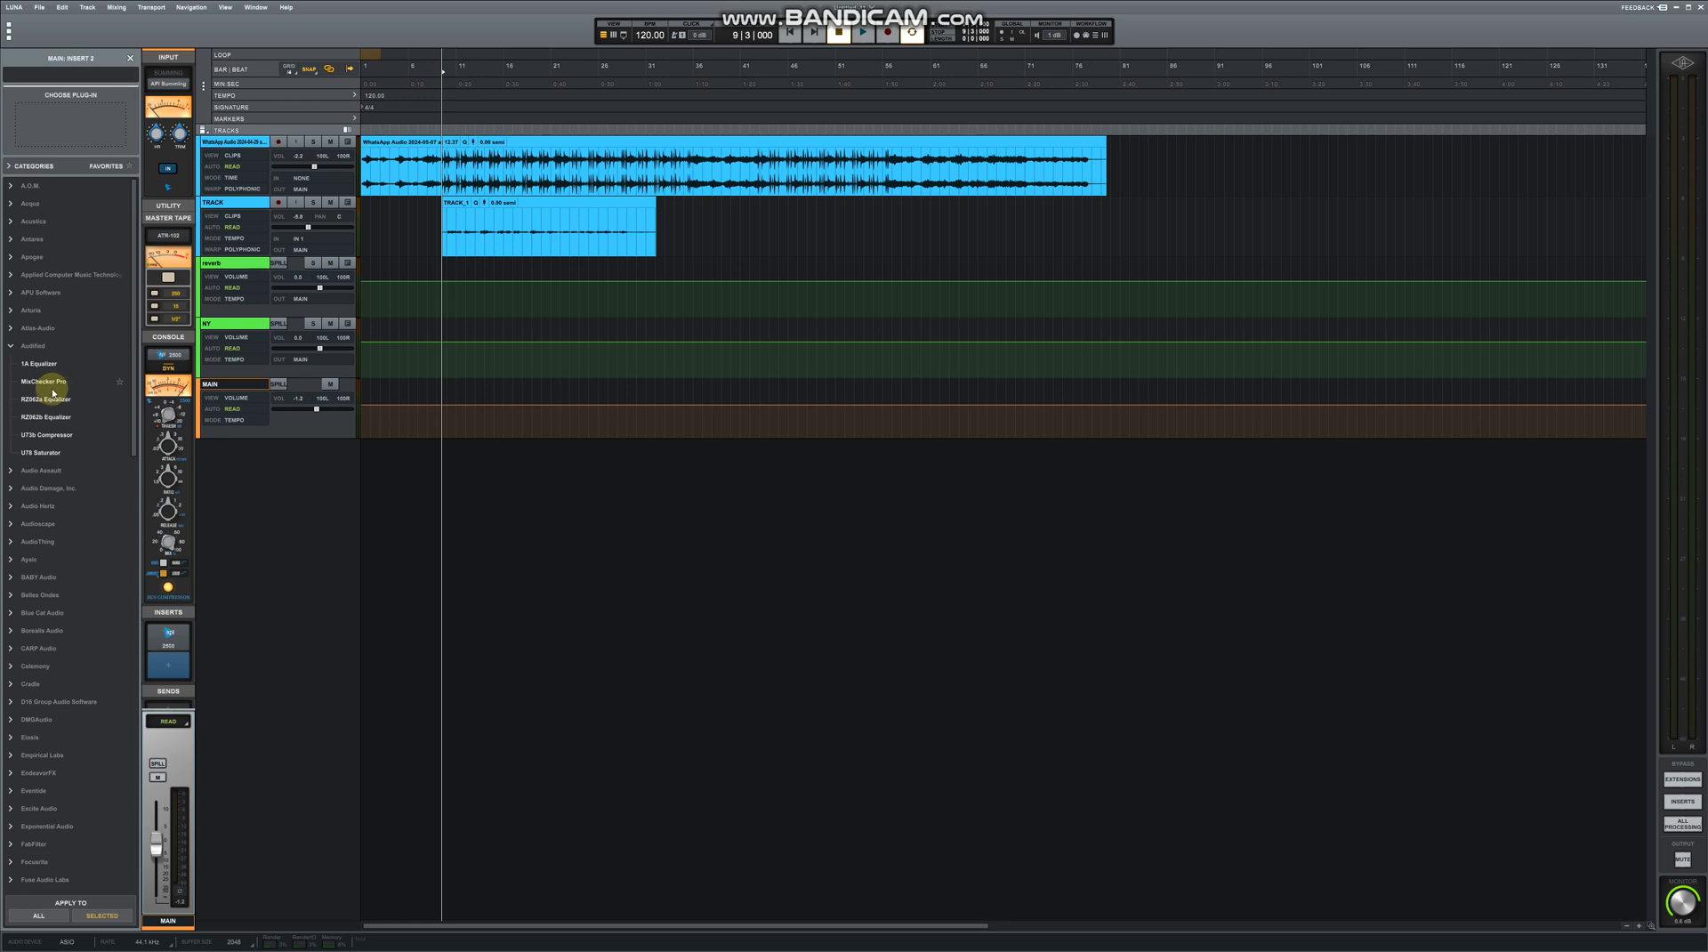
pyautogui.click(44, 381)
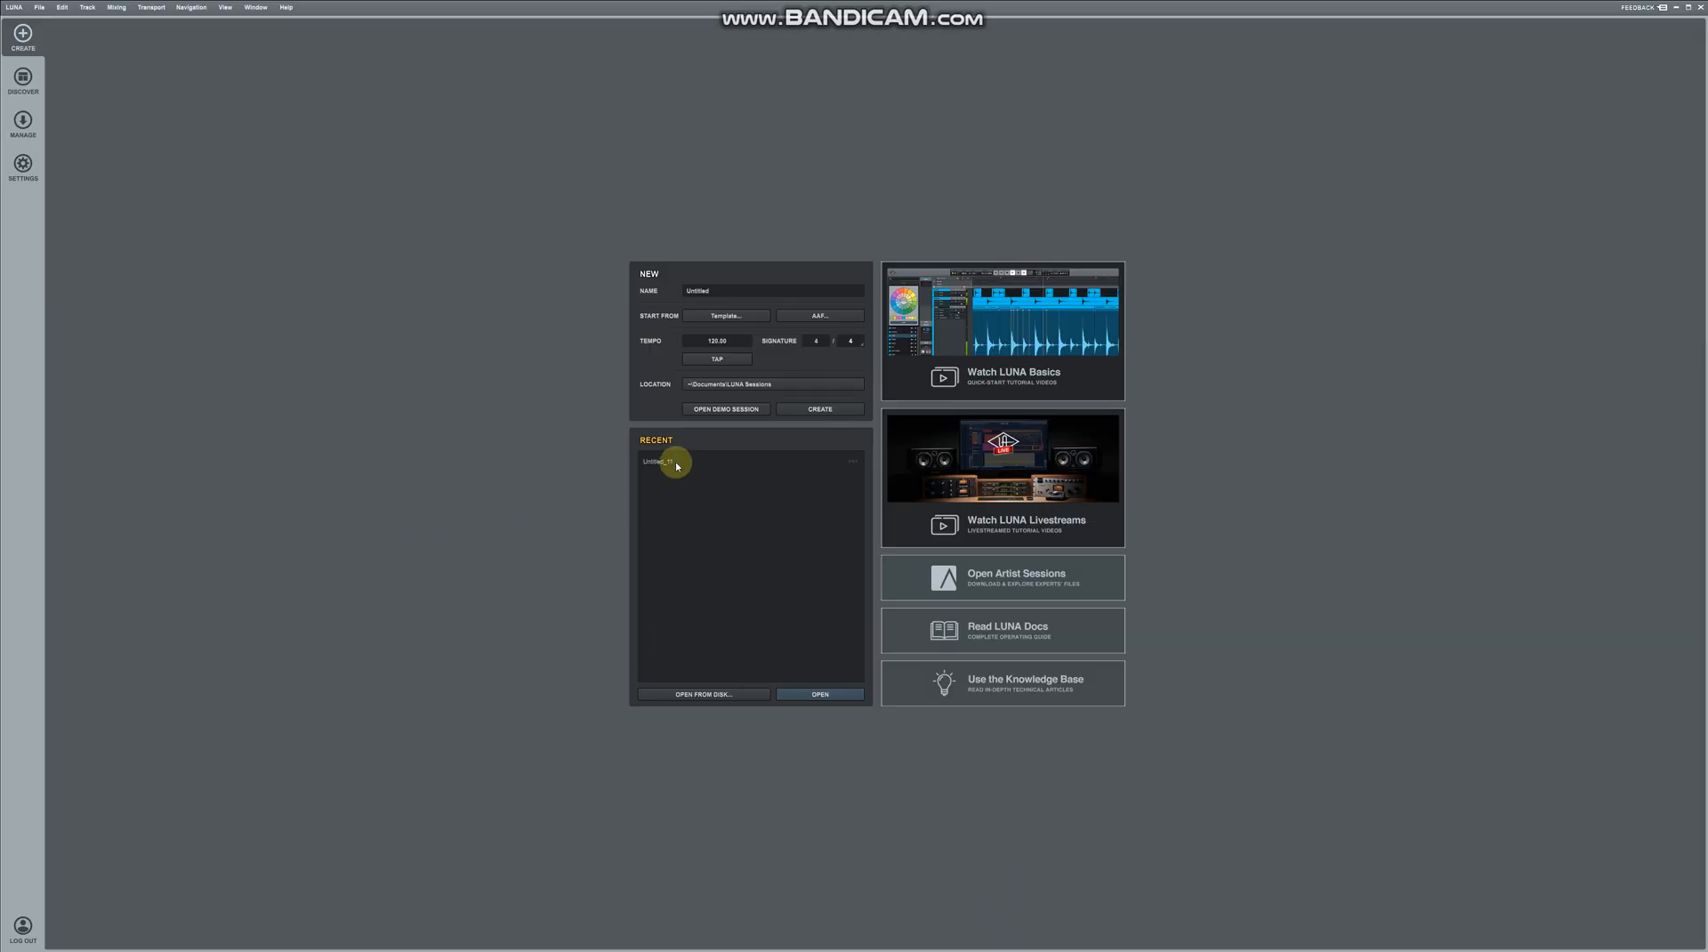
# Reopen the recent session from the start screen
pyautogui.doubleClick(667, 461)
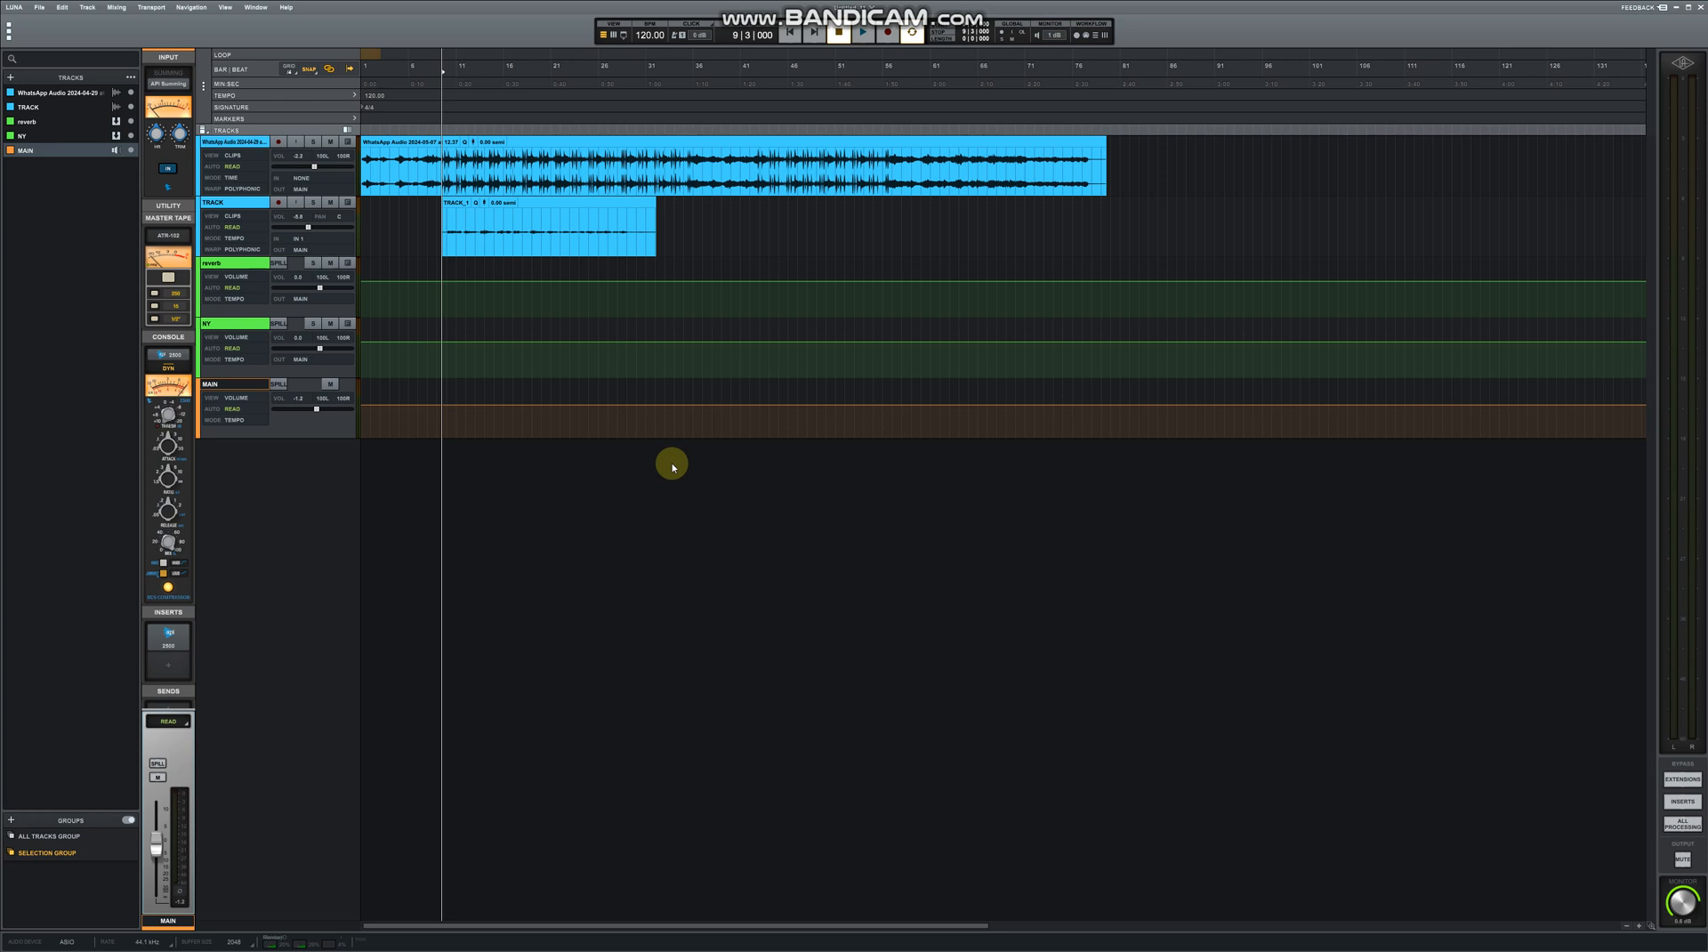
pyautogui.moveTo(142, 347)
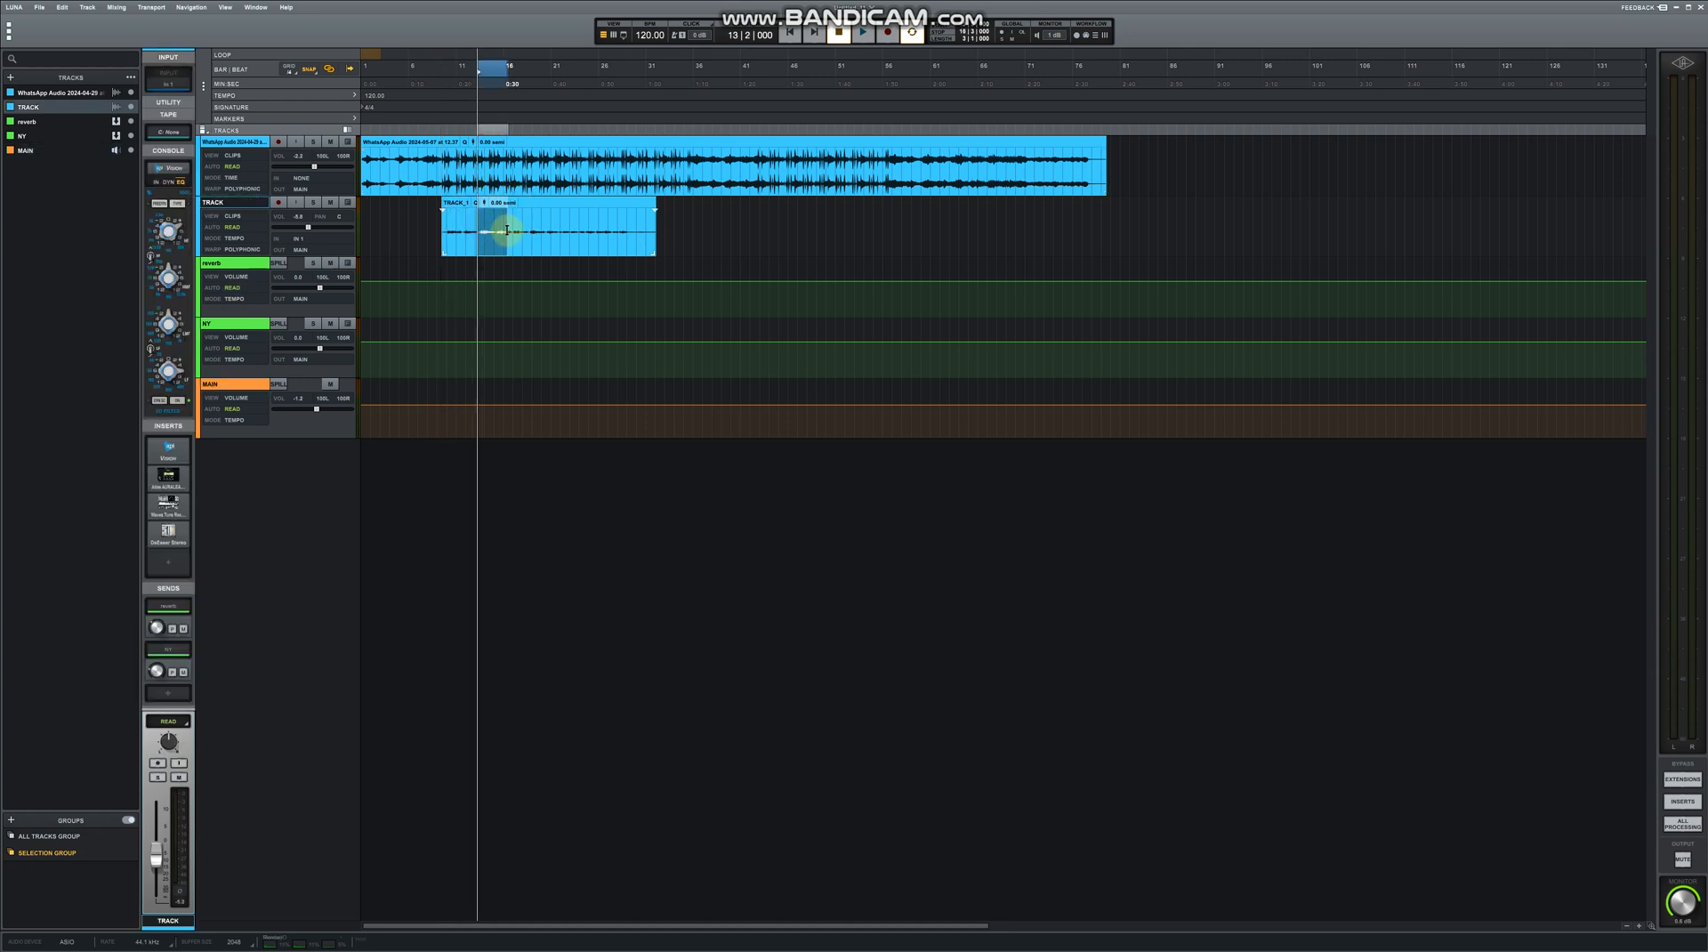
# Trim the TRACK clip back to bar 13, stretch it out again, and bring up the middle piece's clip options
pyautogui.moveTo(653, 229); pyautogui.dragTo(496, 229)
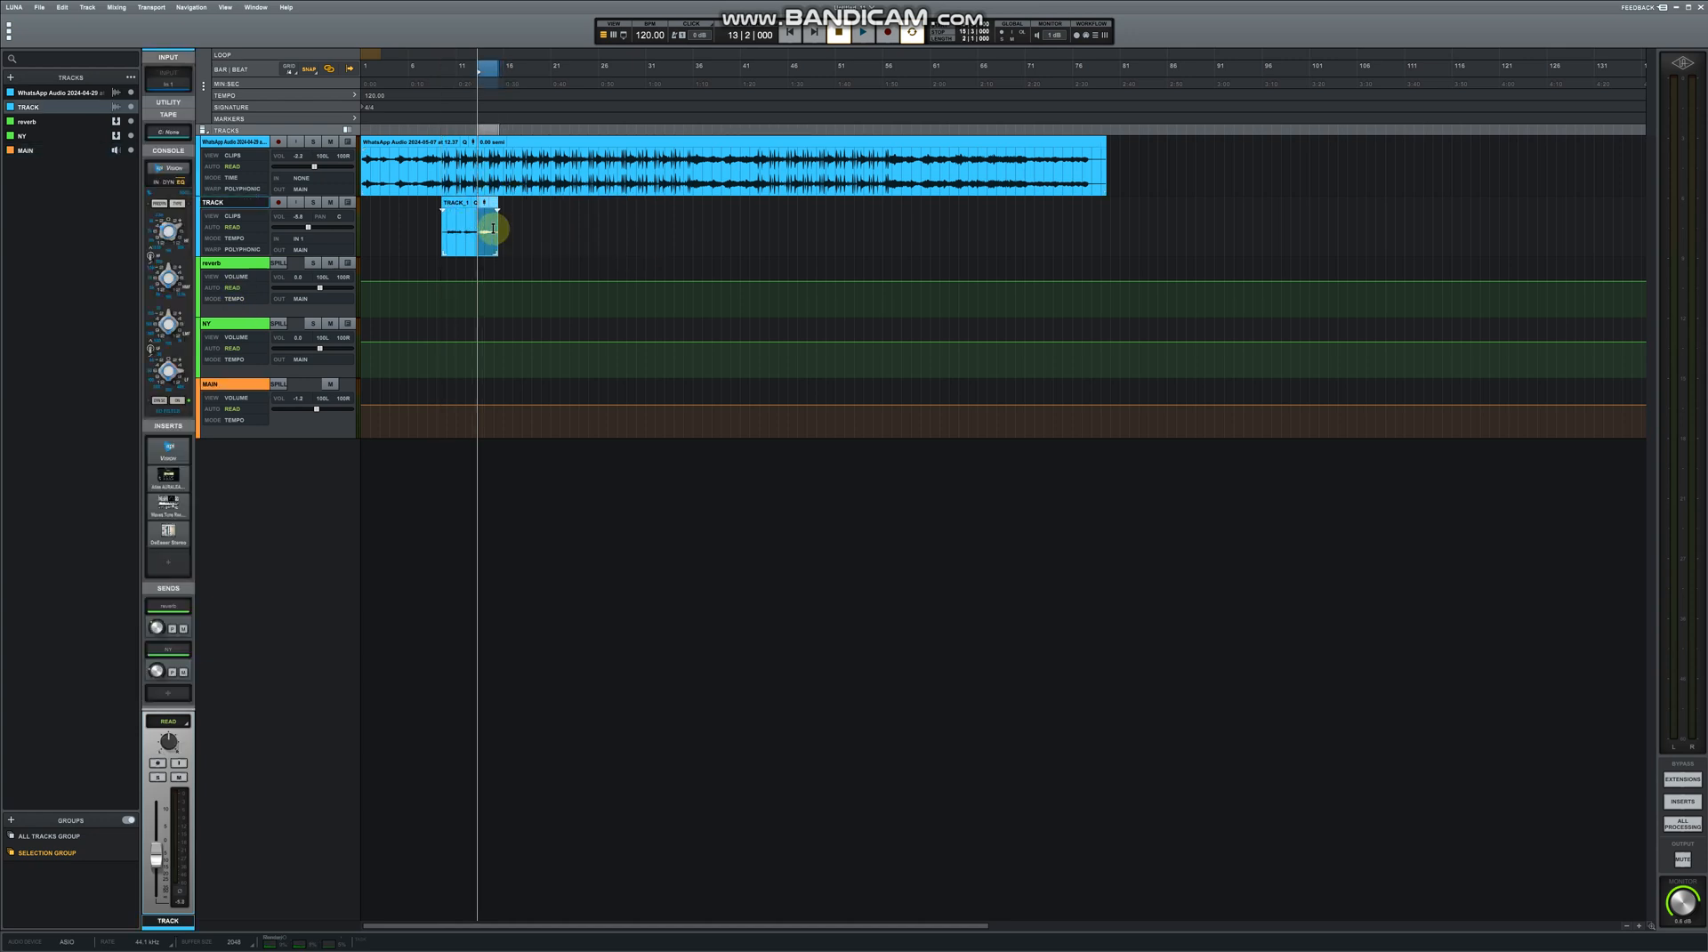
pyautogui.moveTo(496, 229); pyautogui.dragTo(652, 230)
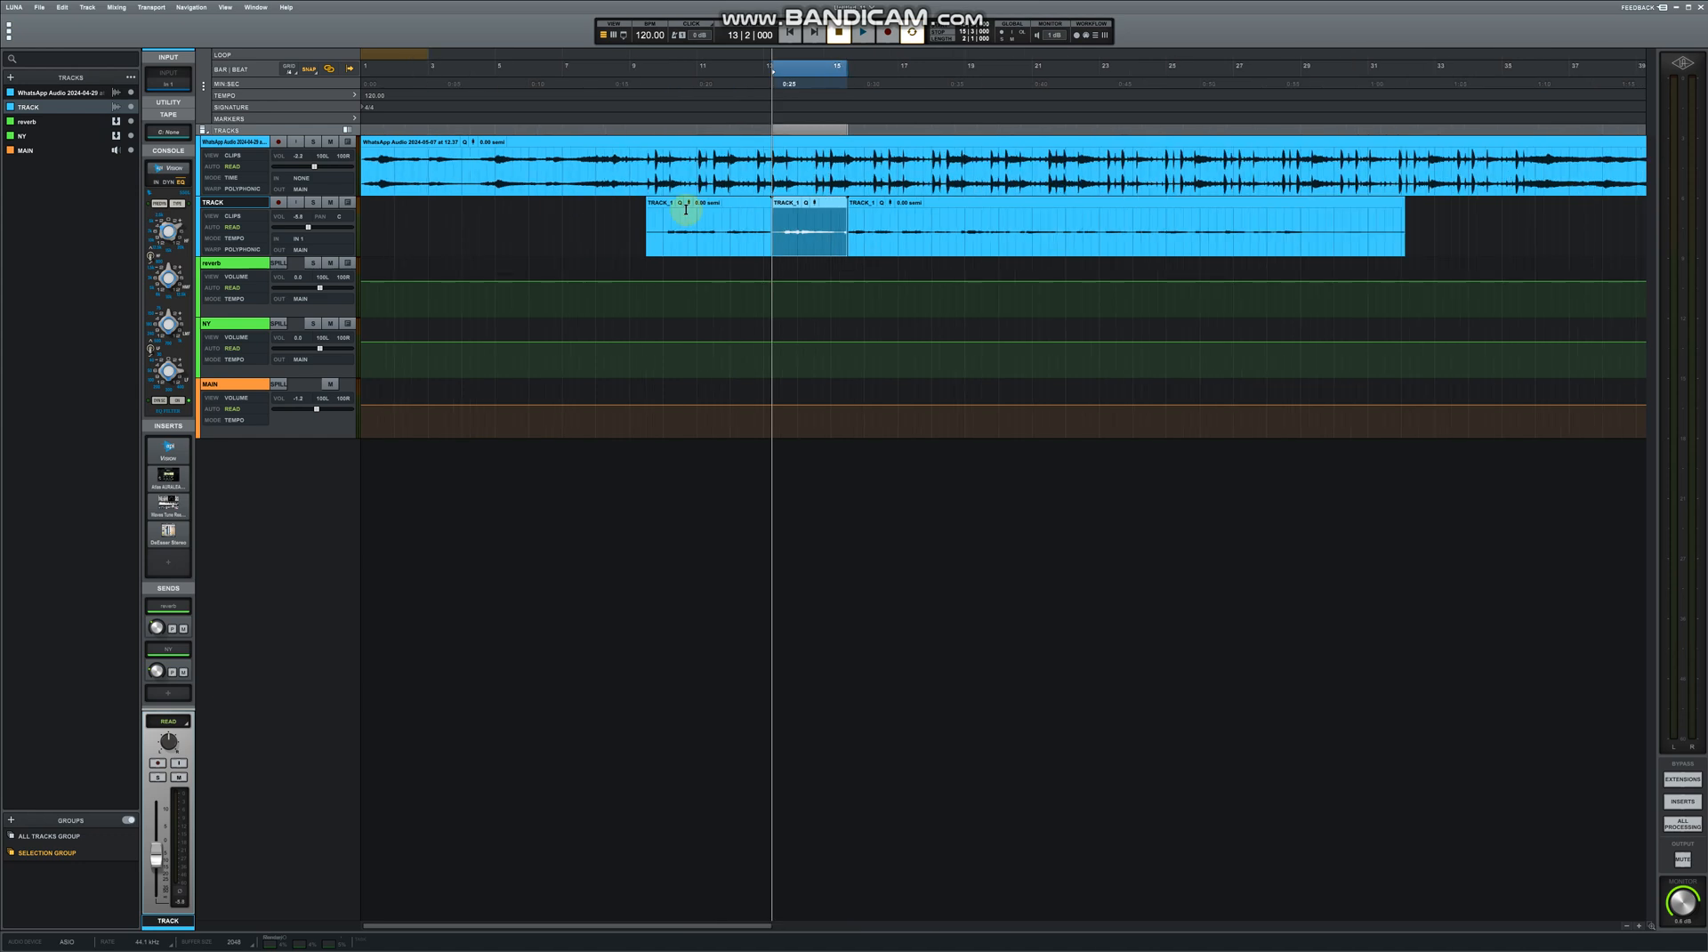
pyautogui.rightClick(792, 205)
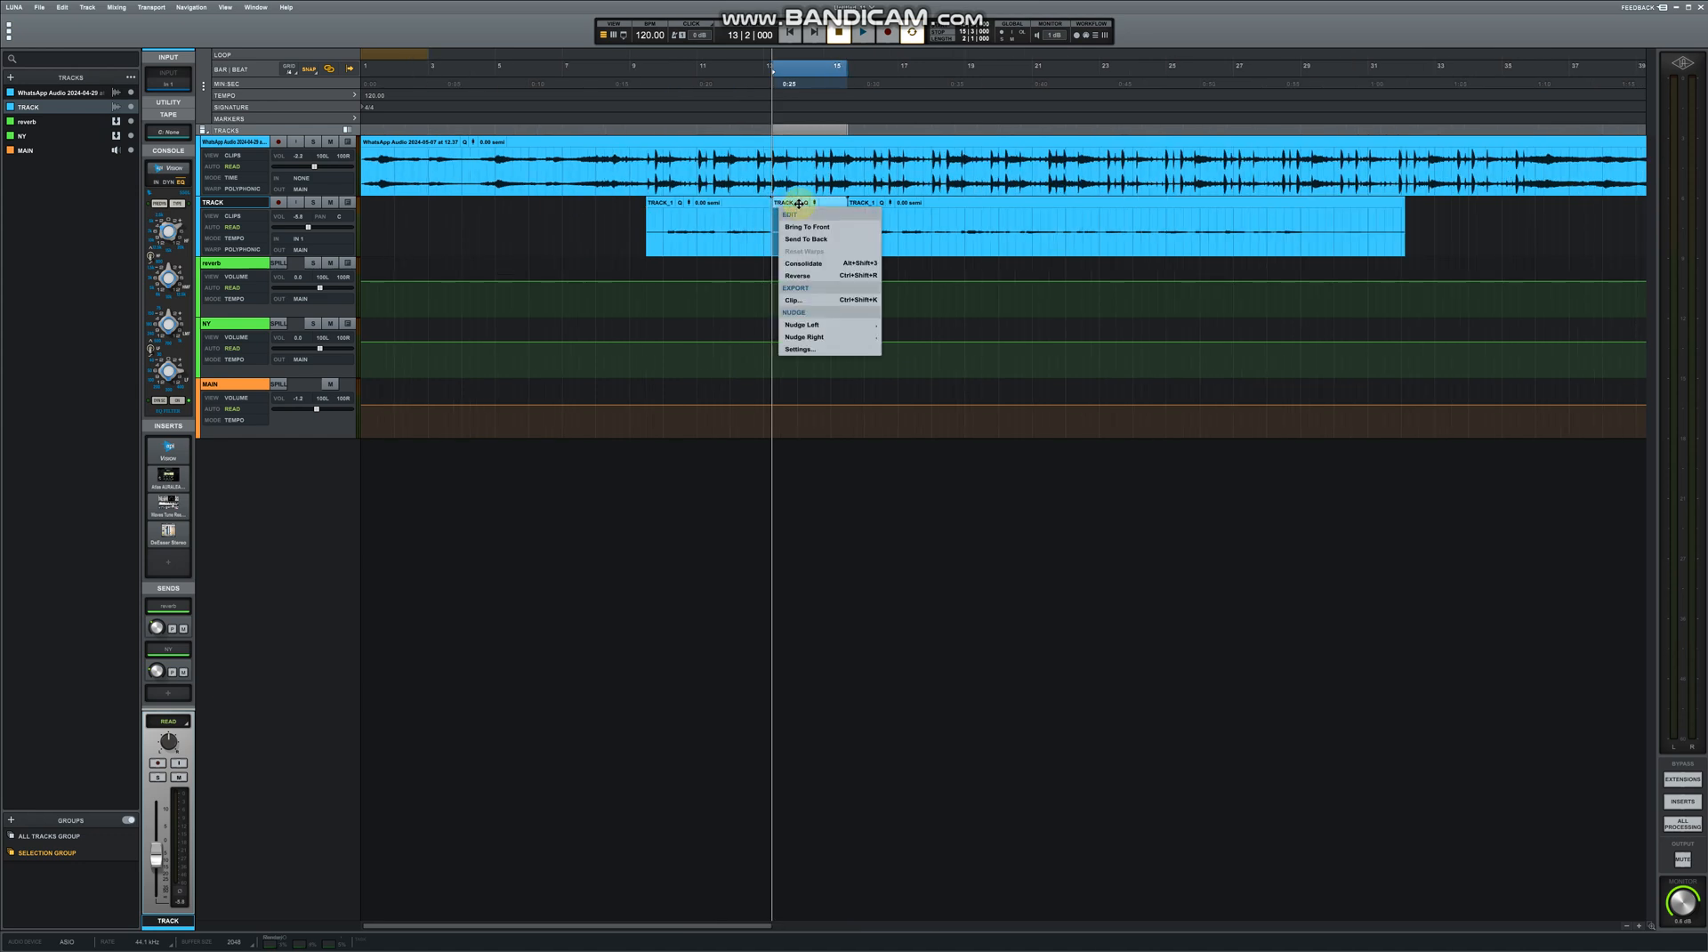
pyautogui.moveTo(847, 350)
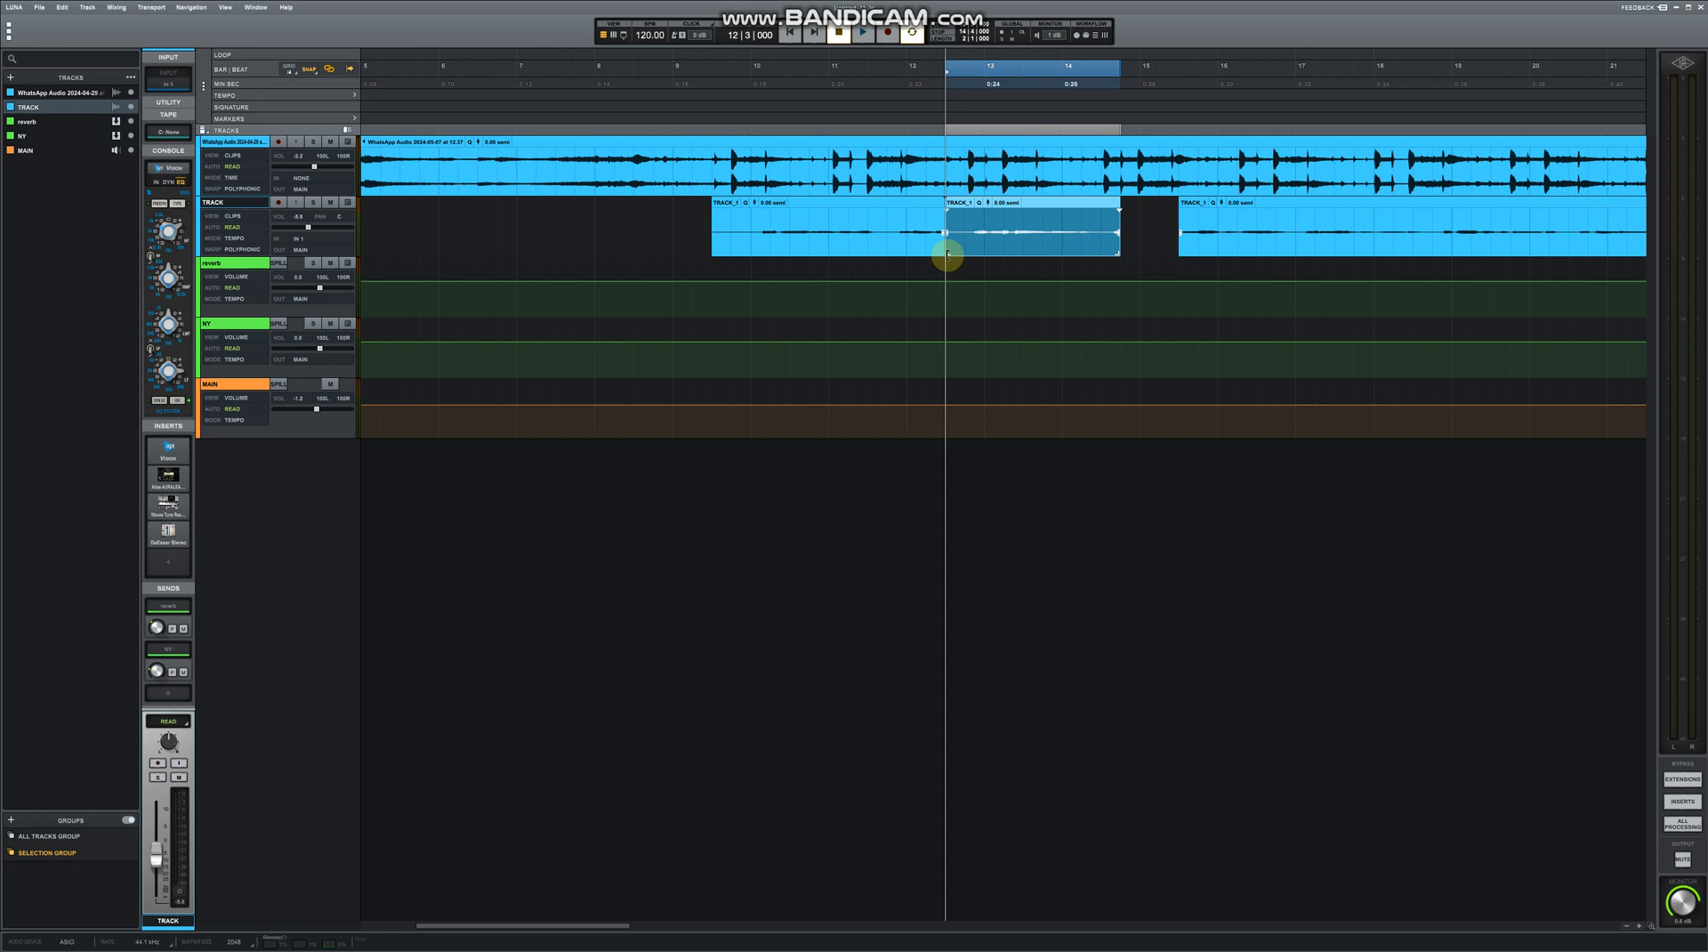
pyautogui.moveTo(1028, 245)
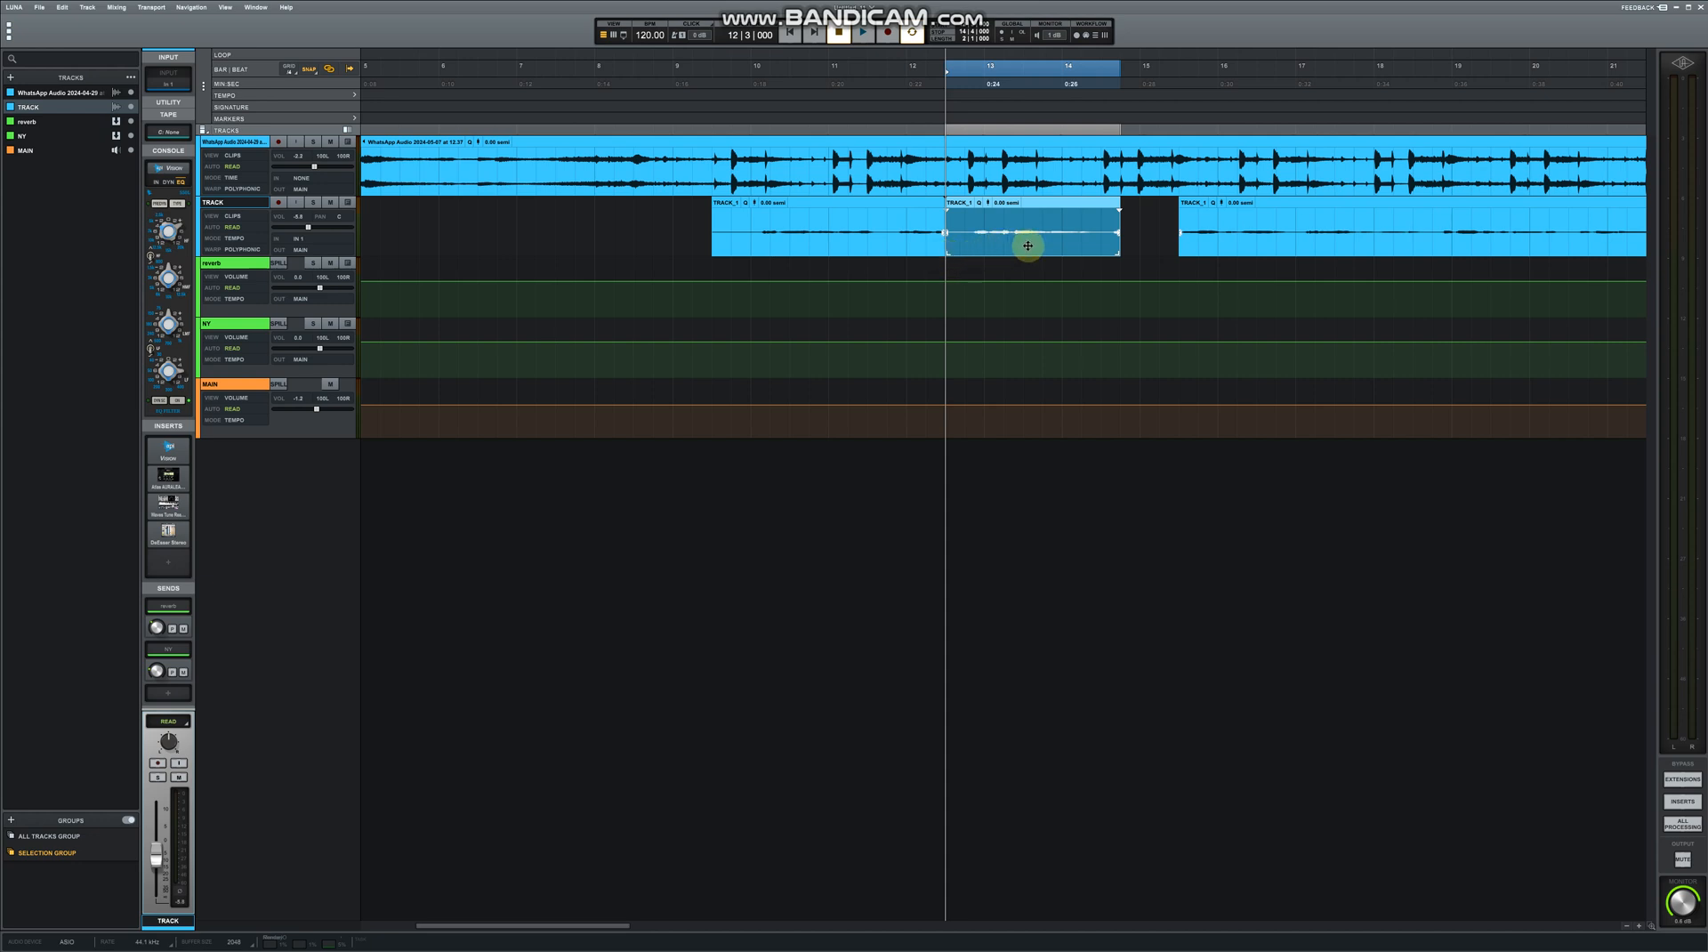
# Drag across the middle TRACK clip piece to close the gap and crossfade the joins
pyautogui.moveTo(1027, 245); pyautogui.dragTo(1080, 250)
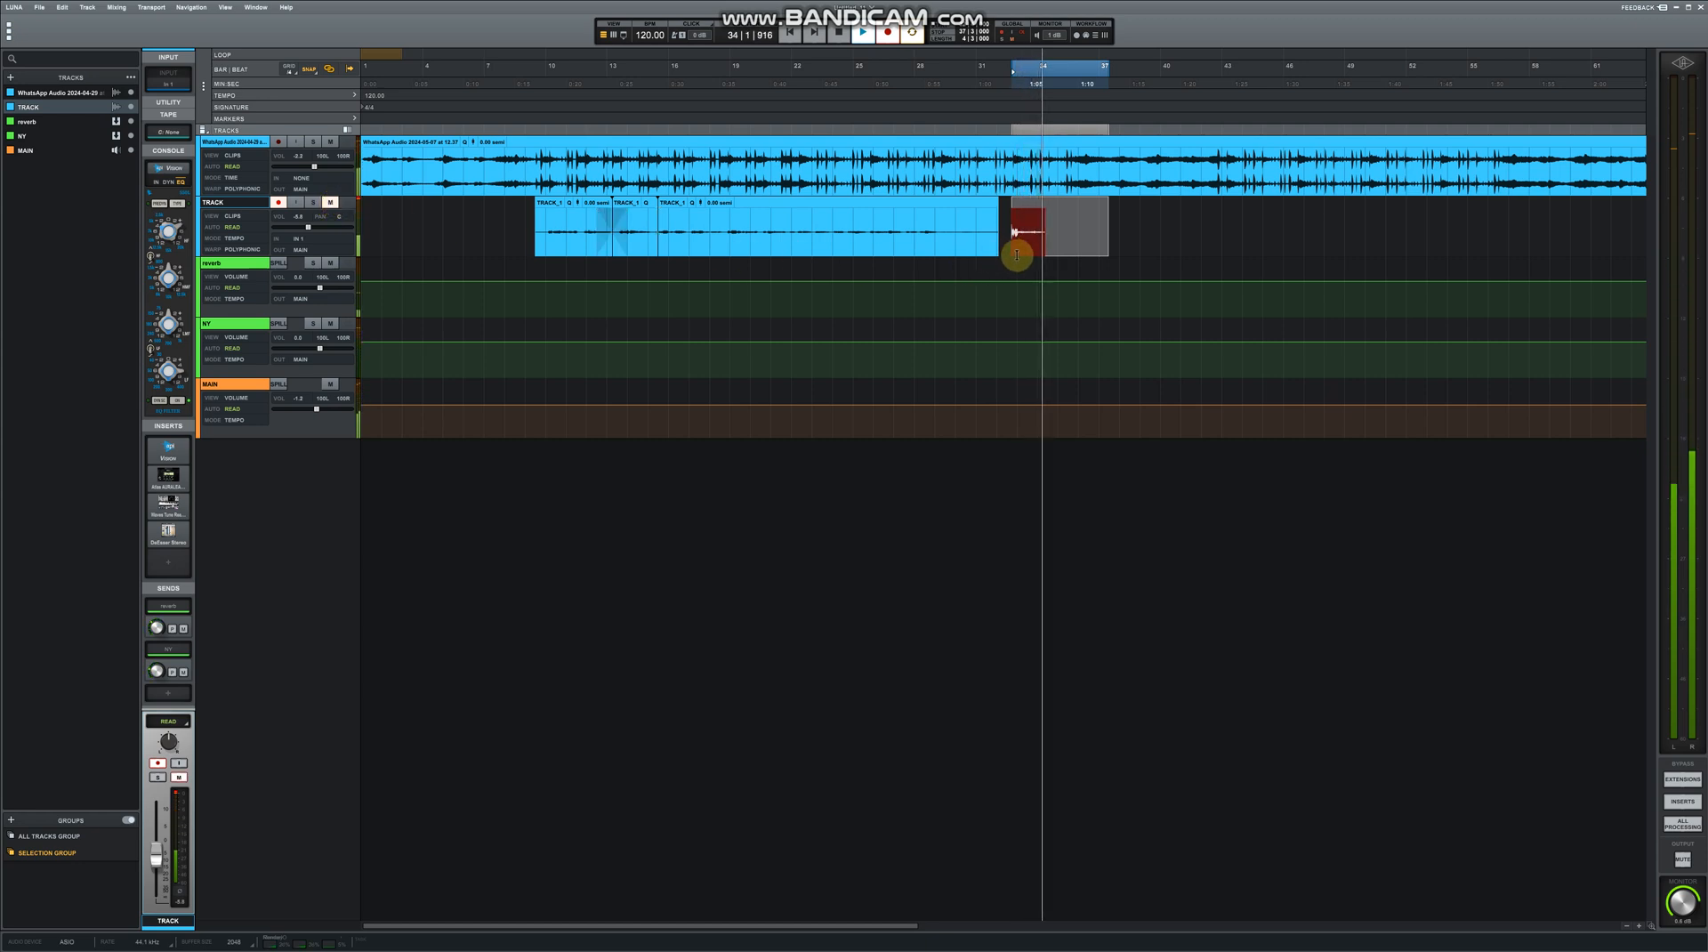
# Arm the TRACK lane and punch in a short new take just after the existing clips
pyautogui.click(861, 33)
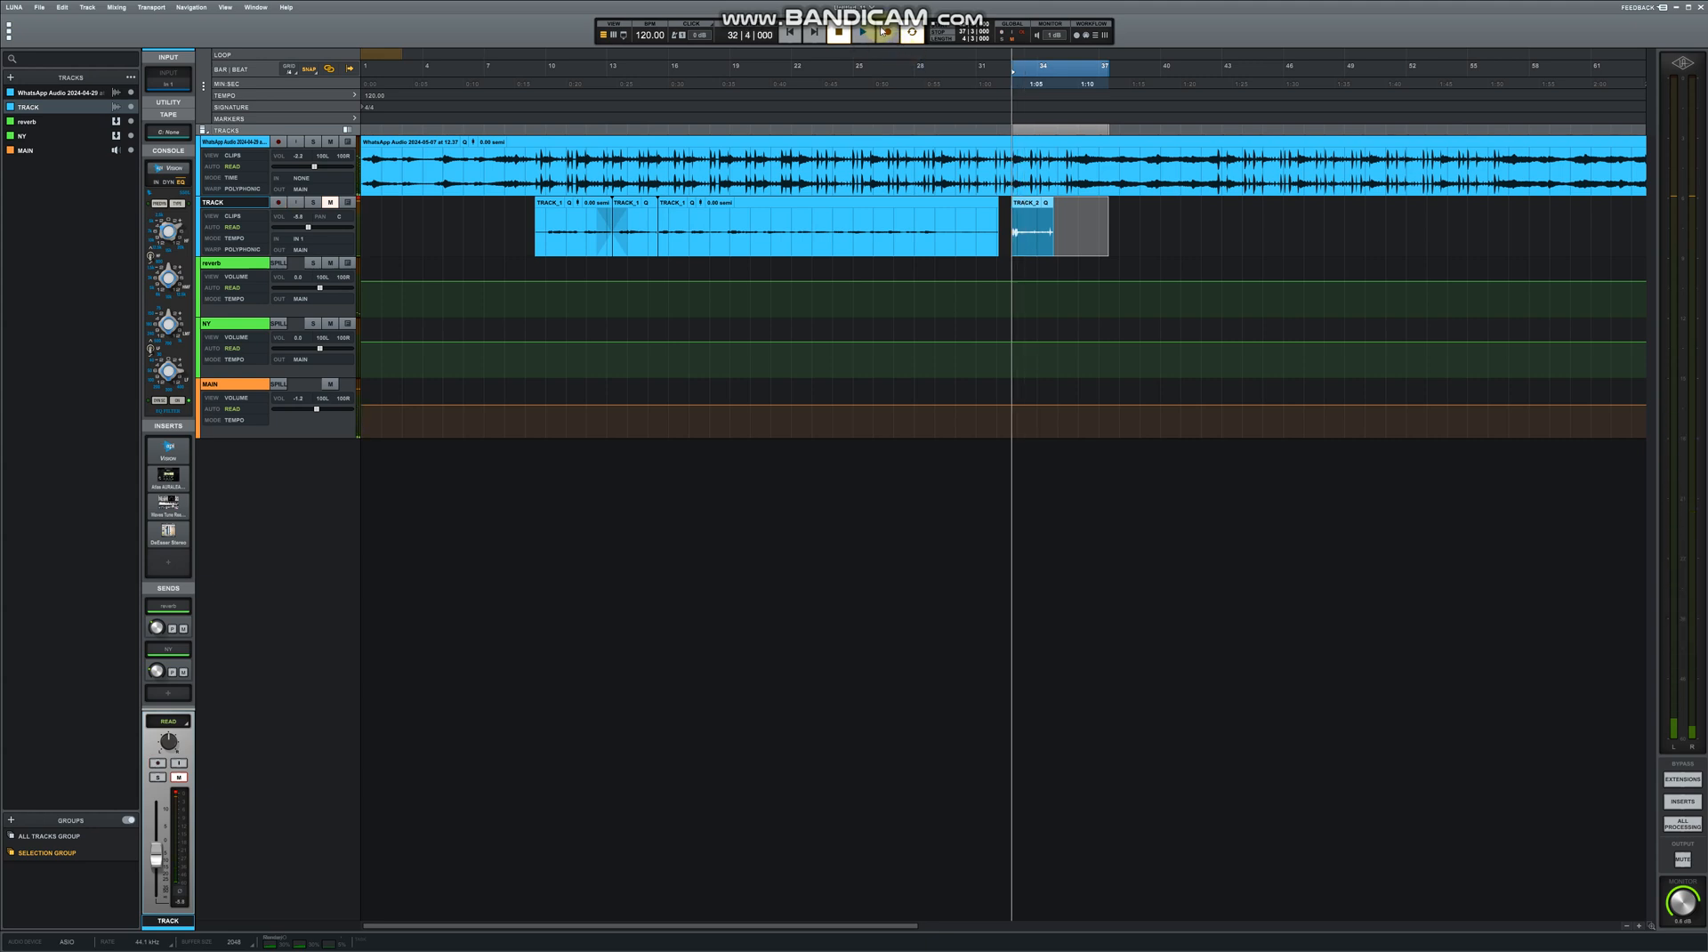
pyautogui.click(859, 32)
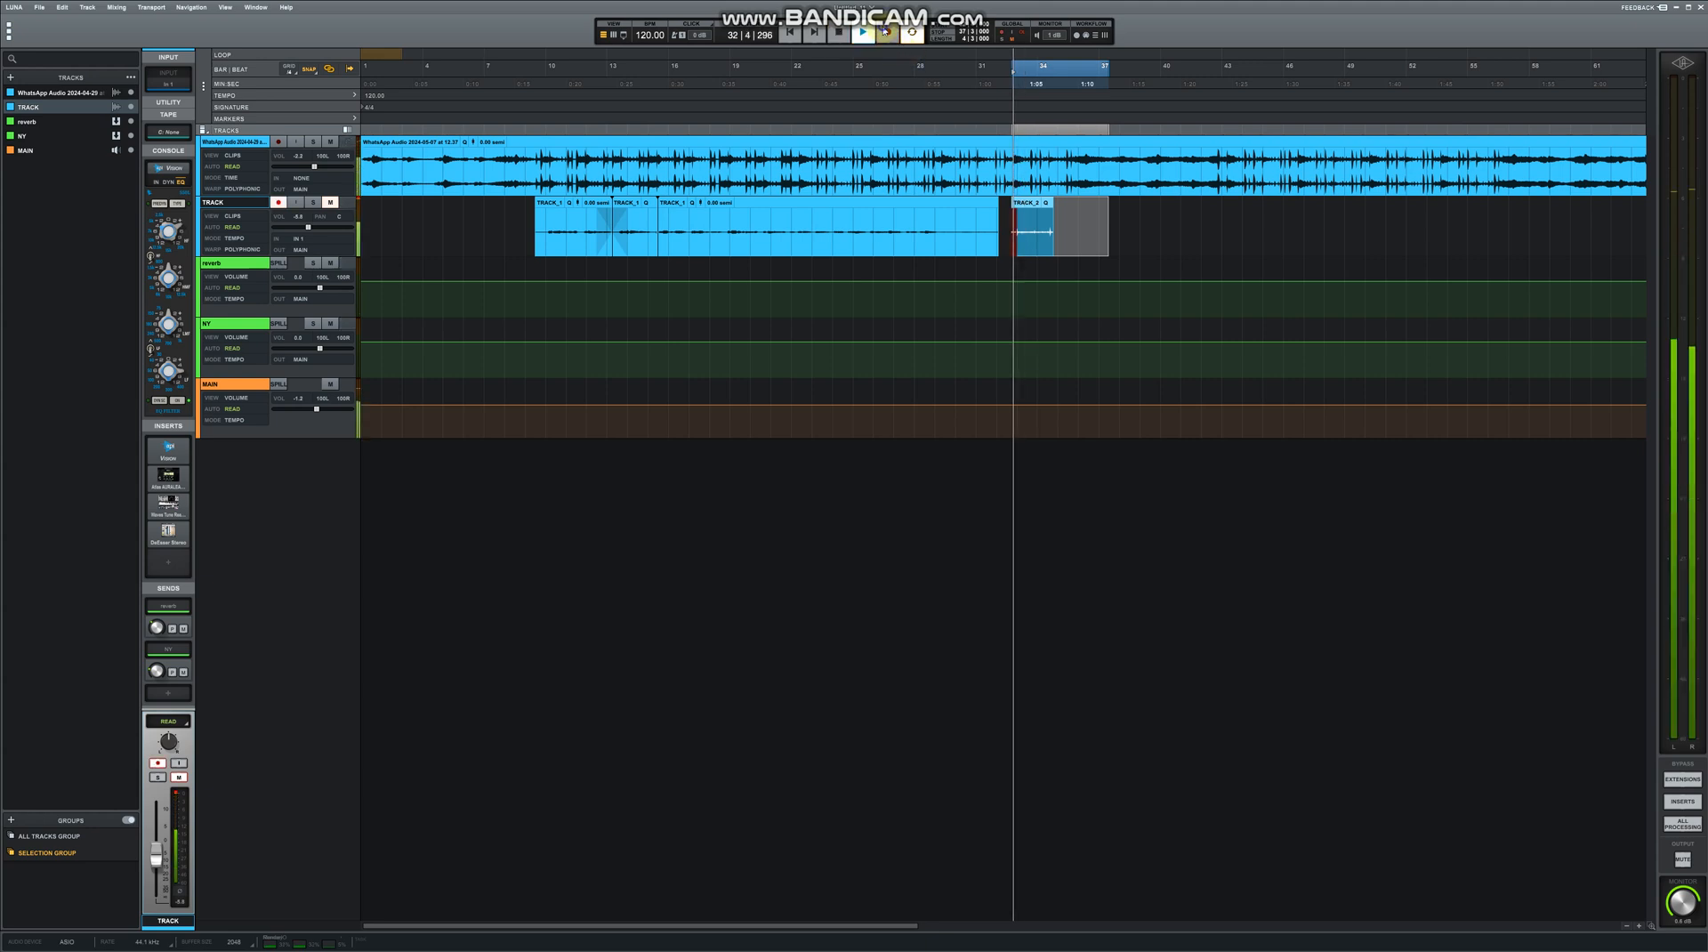
pyautogui.click(882, 33)
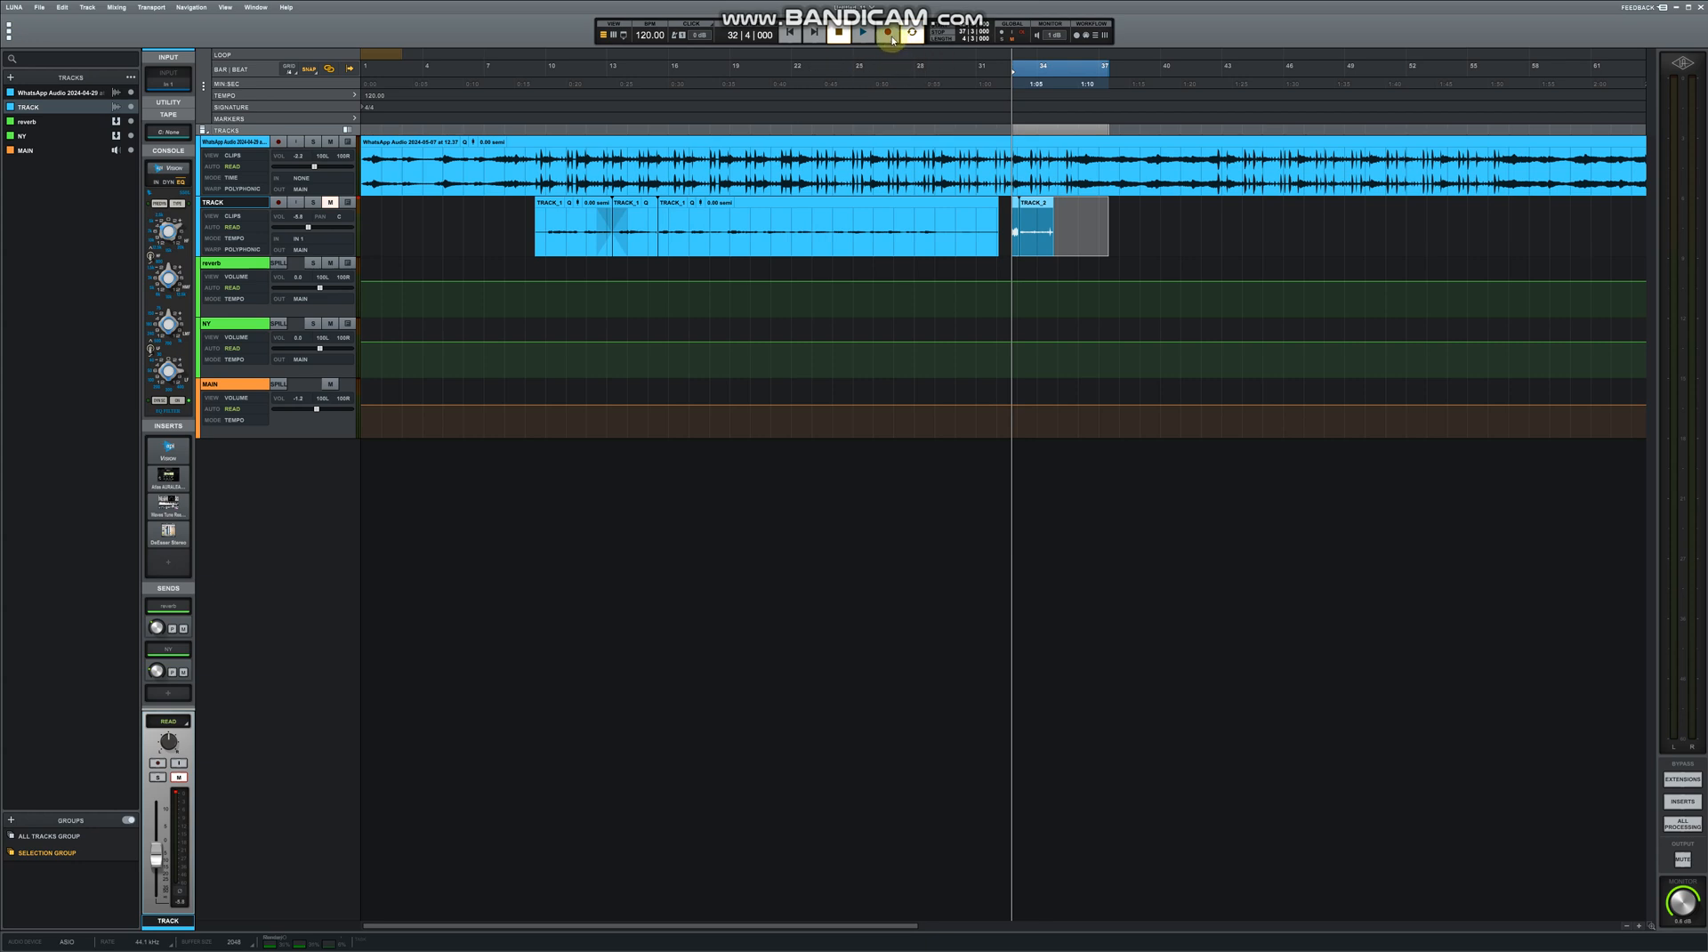
pyautogui.click(878, 32)
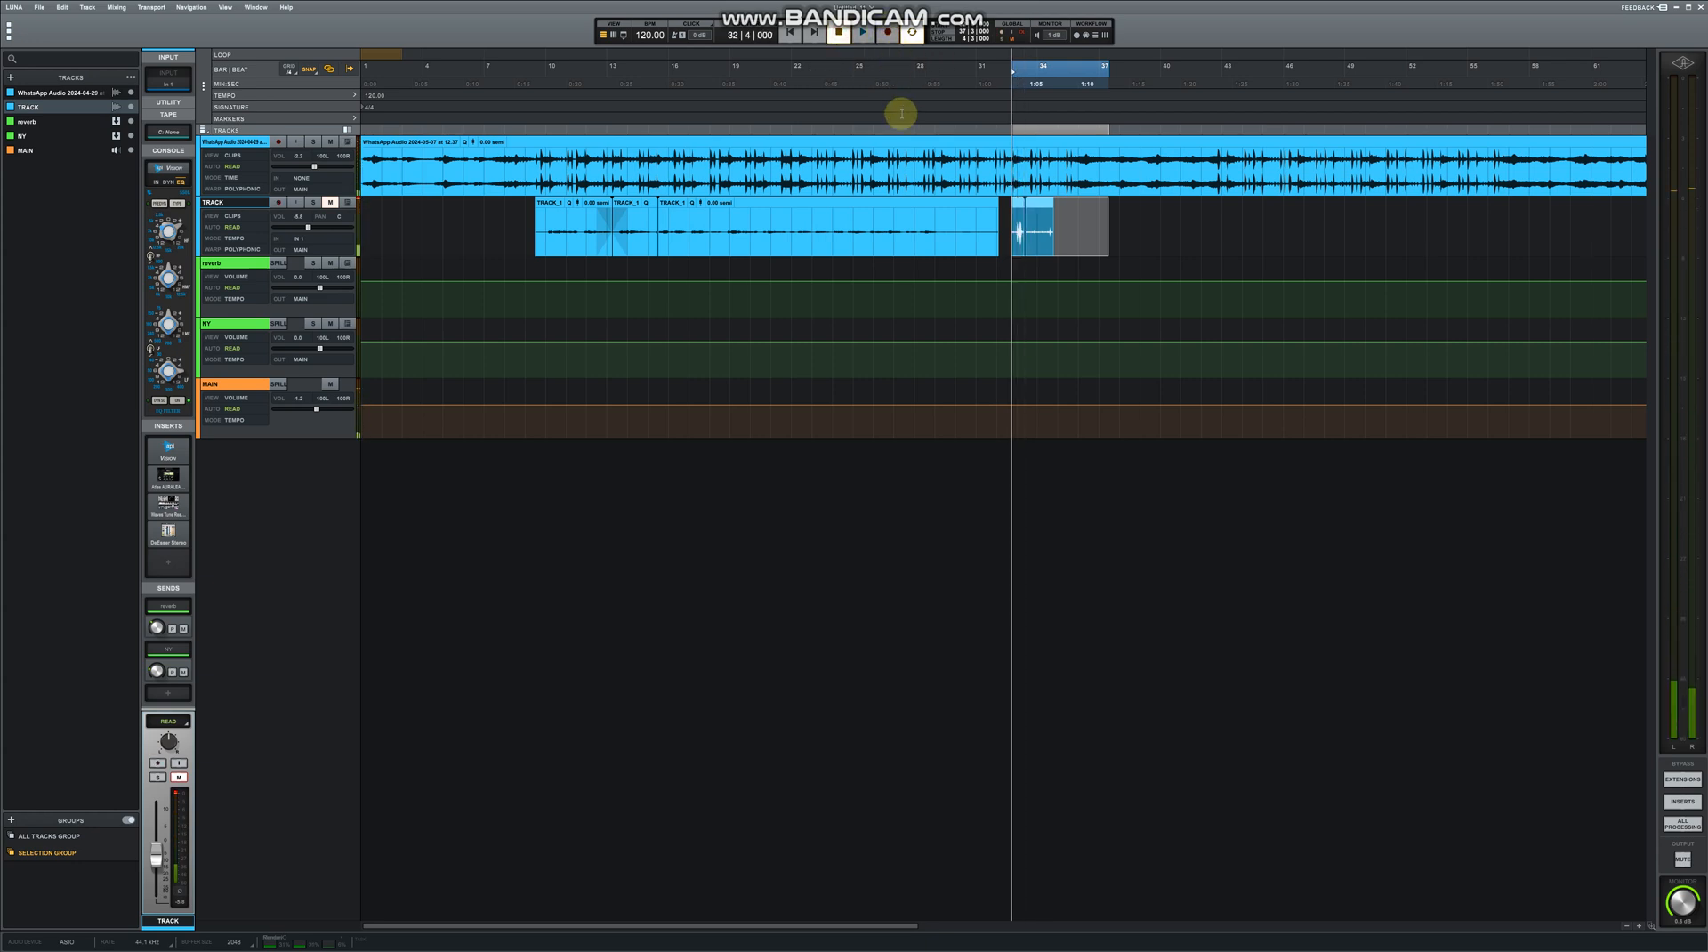
pyautogui.moveTo(1127, 229)
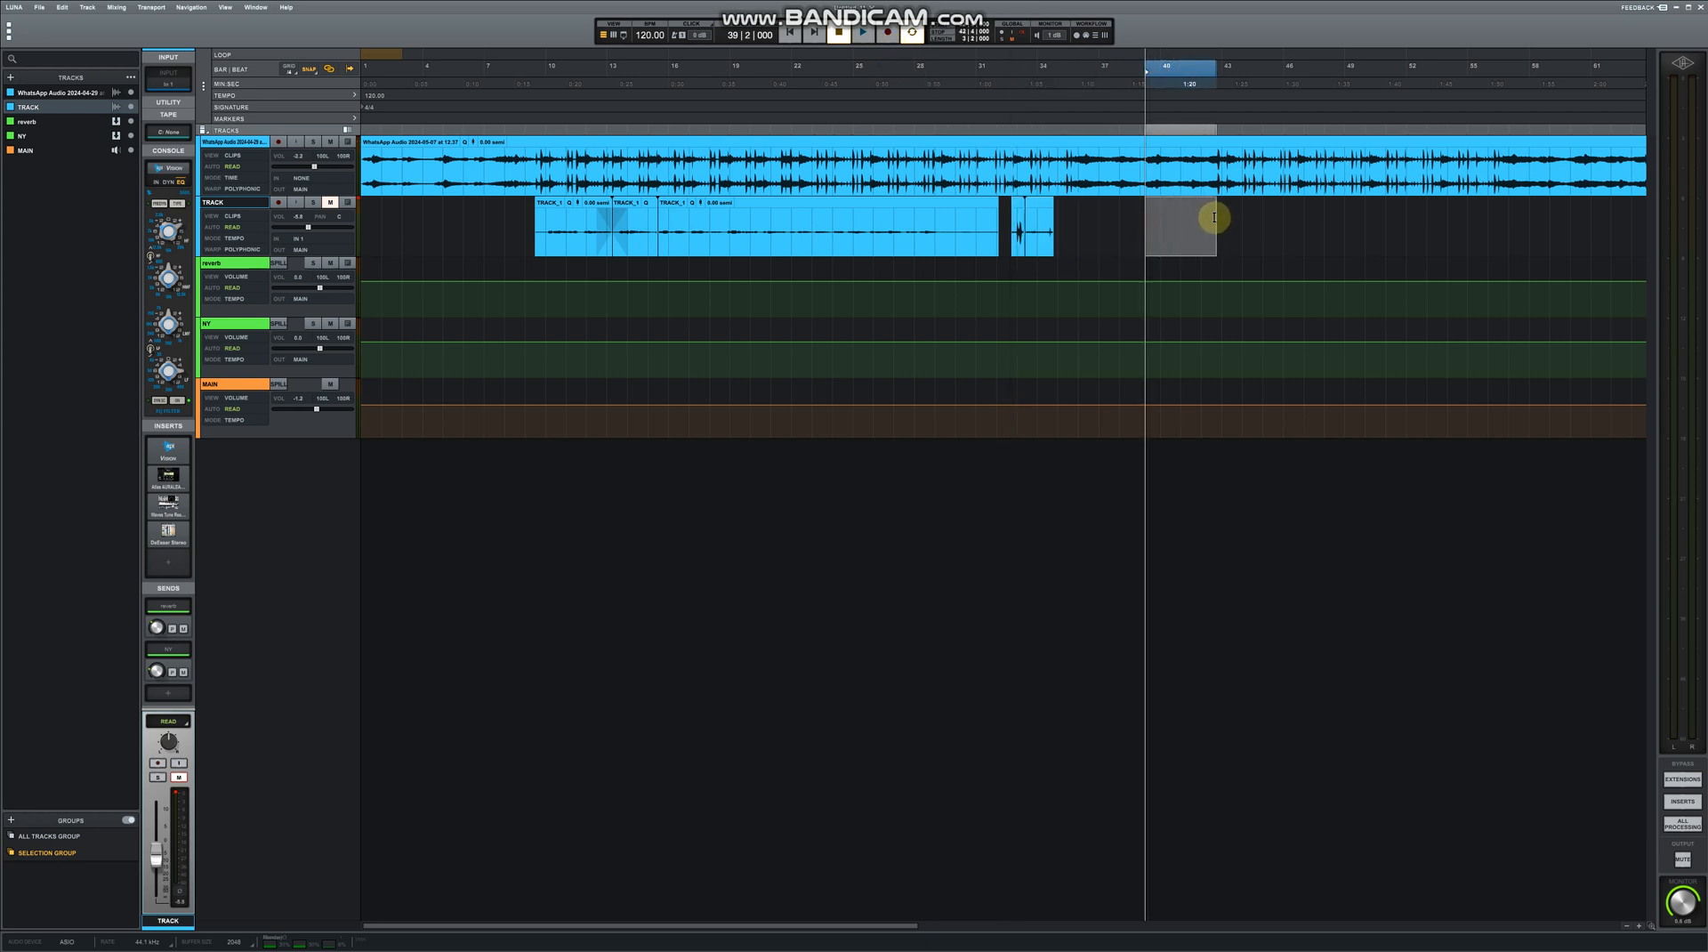
pyautogui.moveTo(1050, 101)
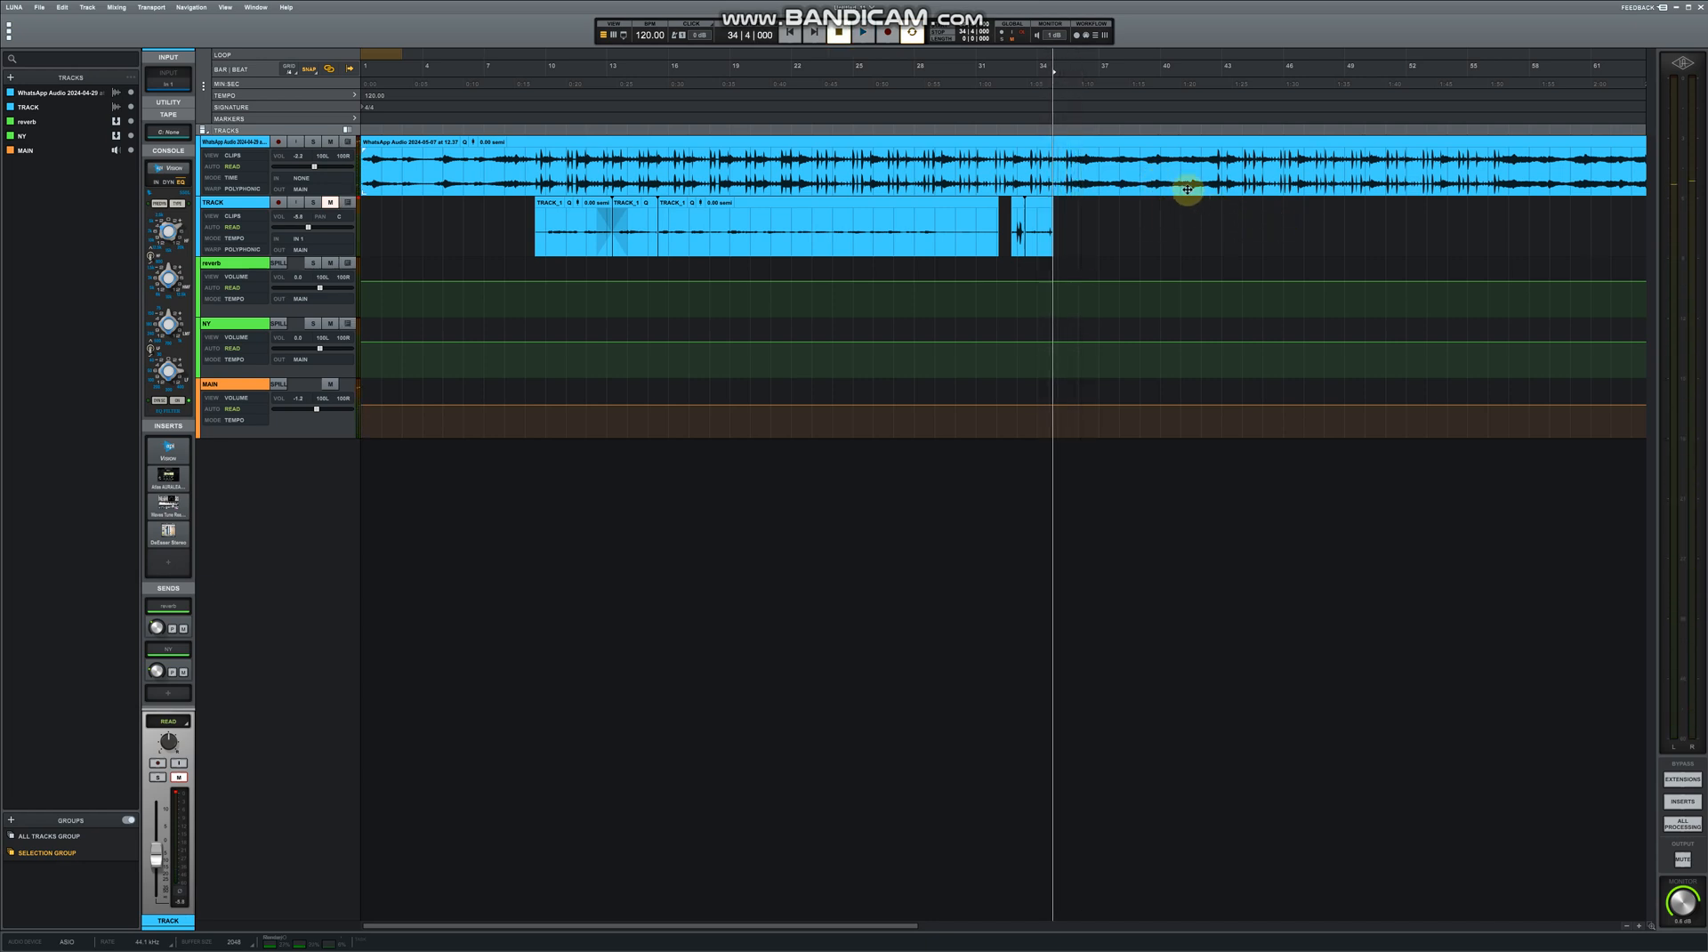
pyautogui.moveTo(1085, 199)
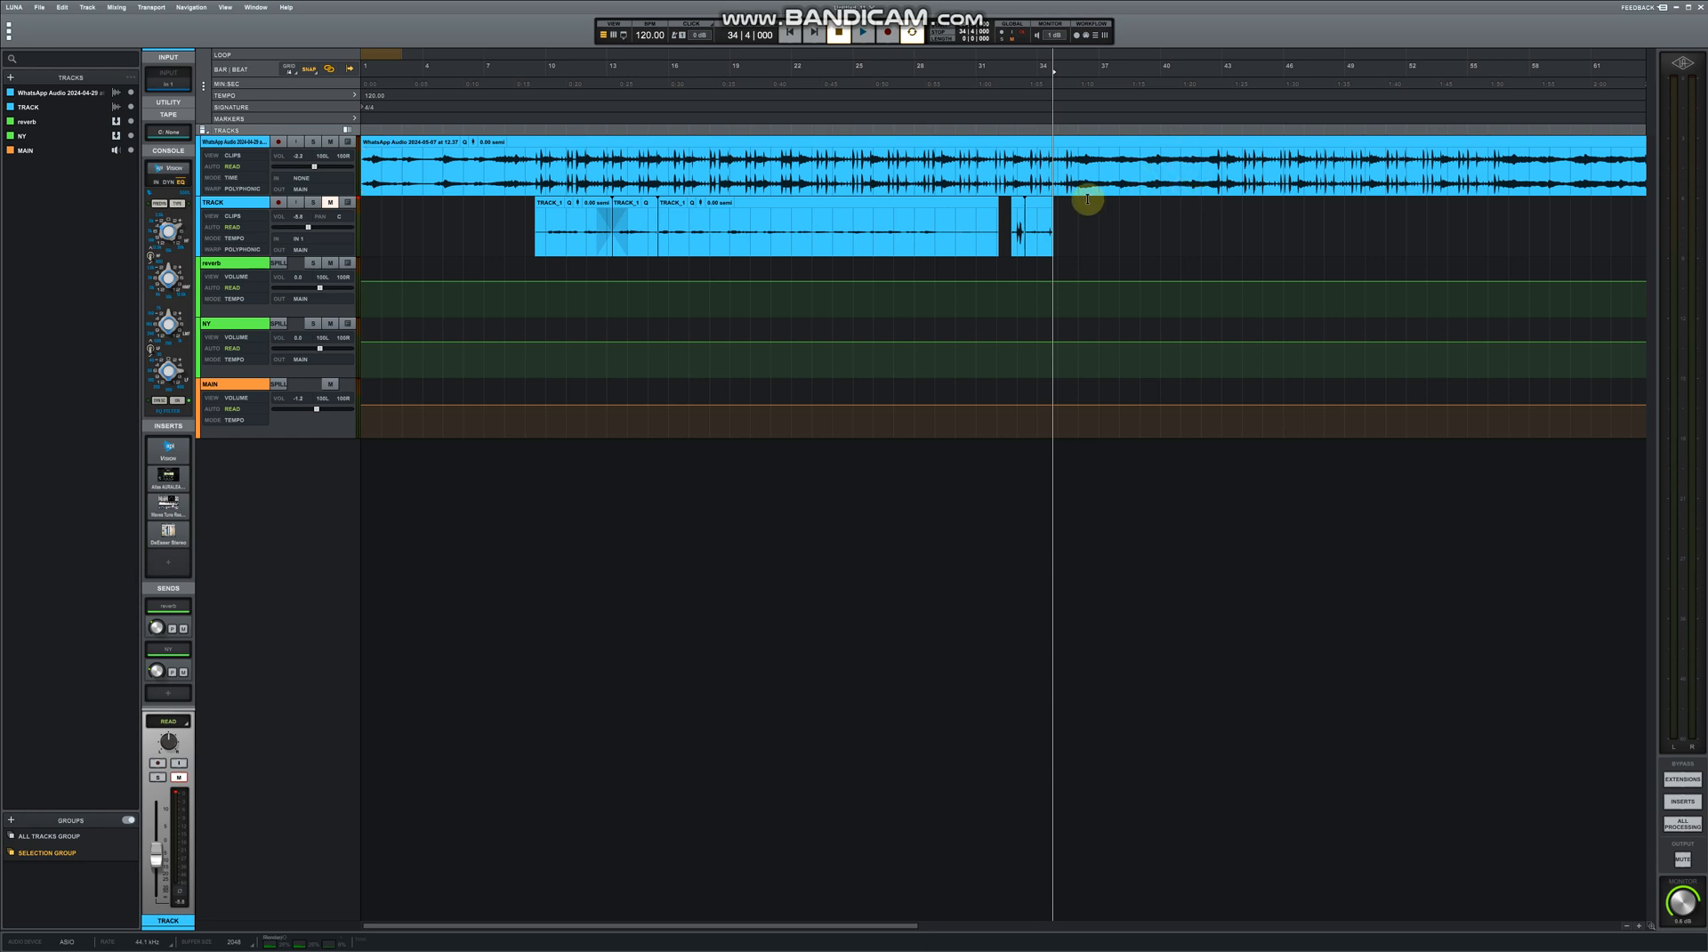
pyautogui.moveTo(1137, 224)
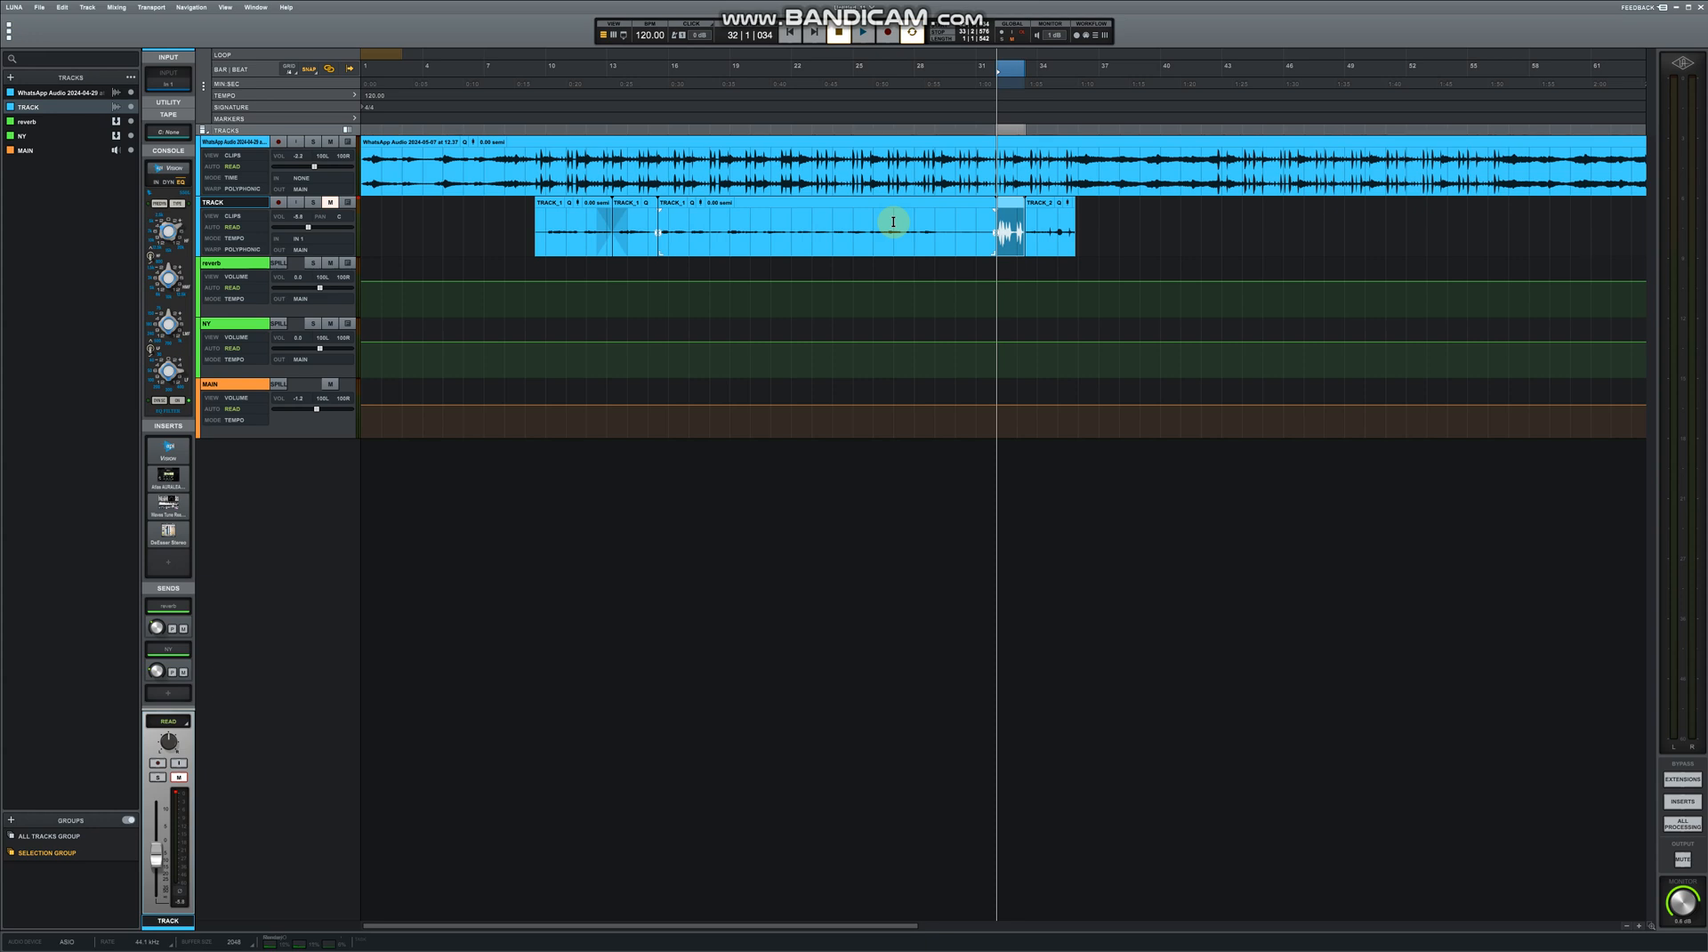
pyautogui.moveTo(566, 160)
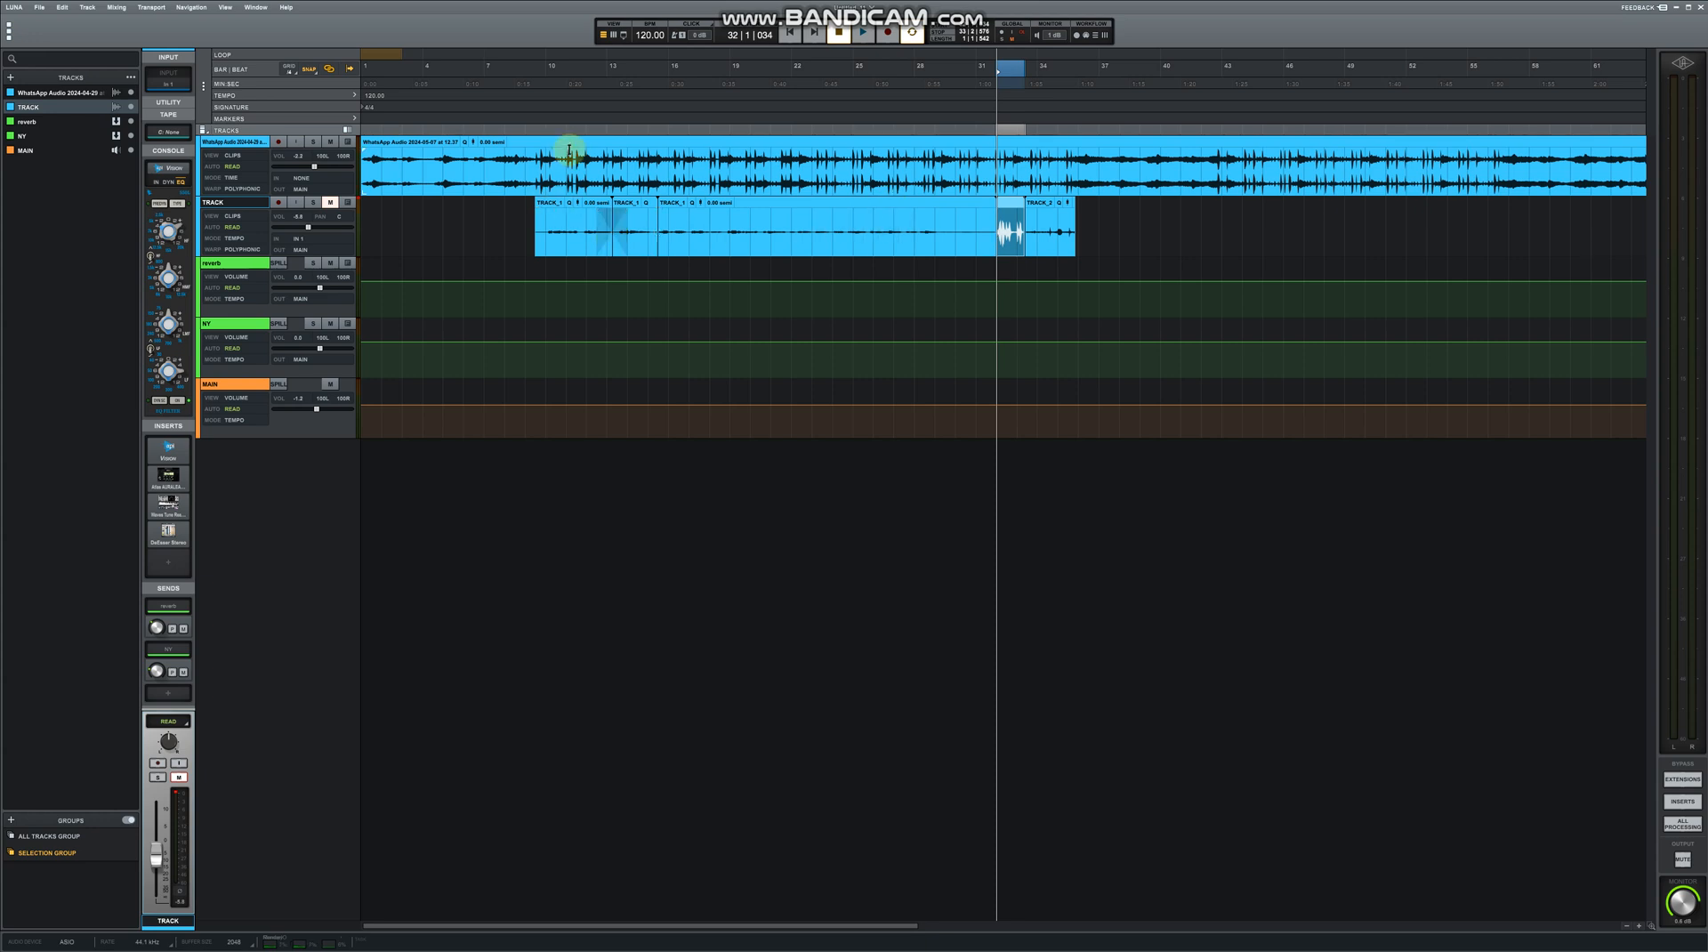
pyautogui.moveTo(416, 167)
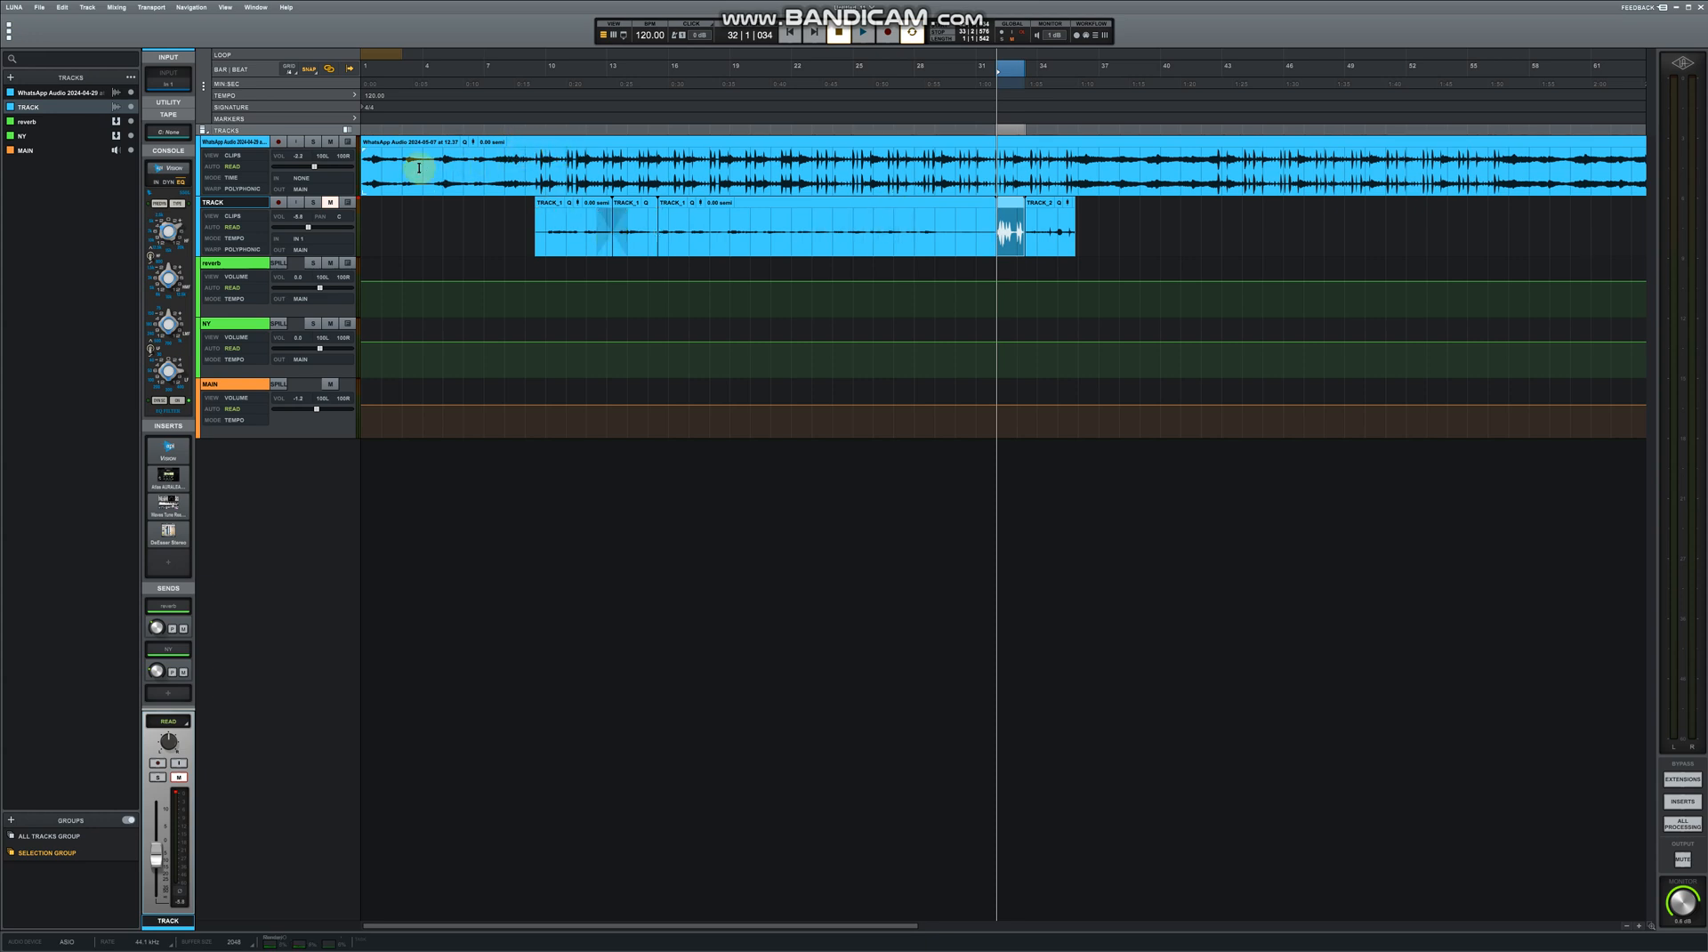
# Move the new take left so it butts against the end of the earlier TRACK clips
pyautogui.click(313, 201)
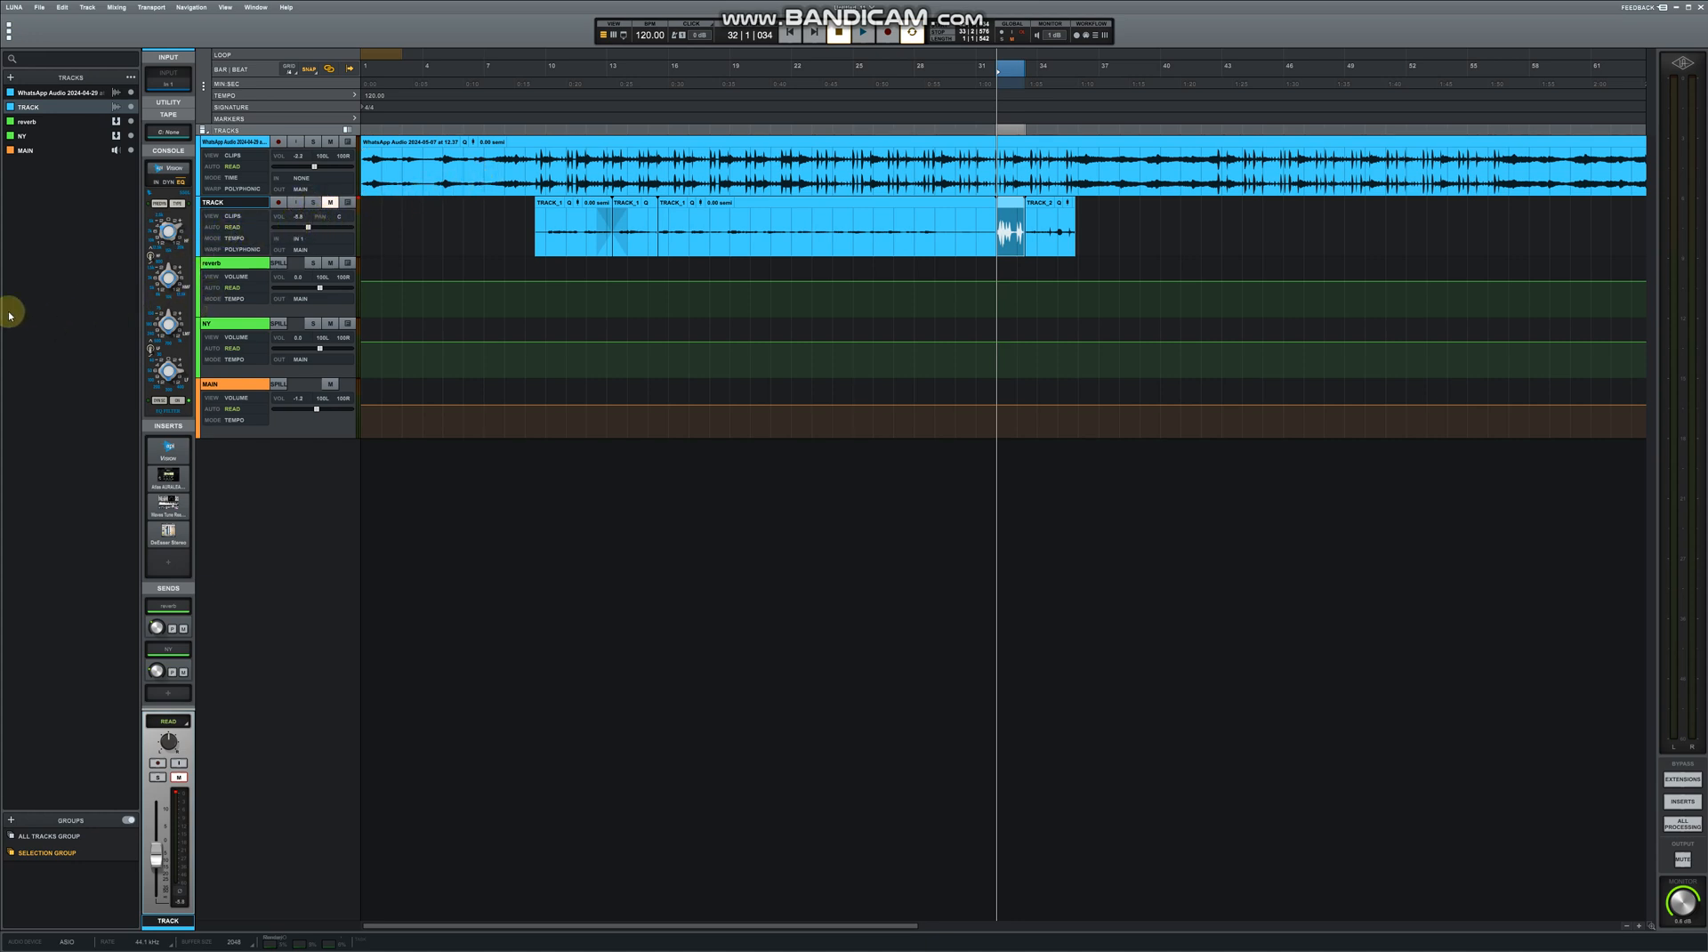
pyautogui.moveTo(212, 306)
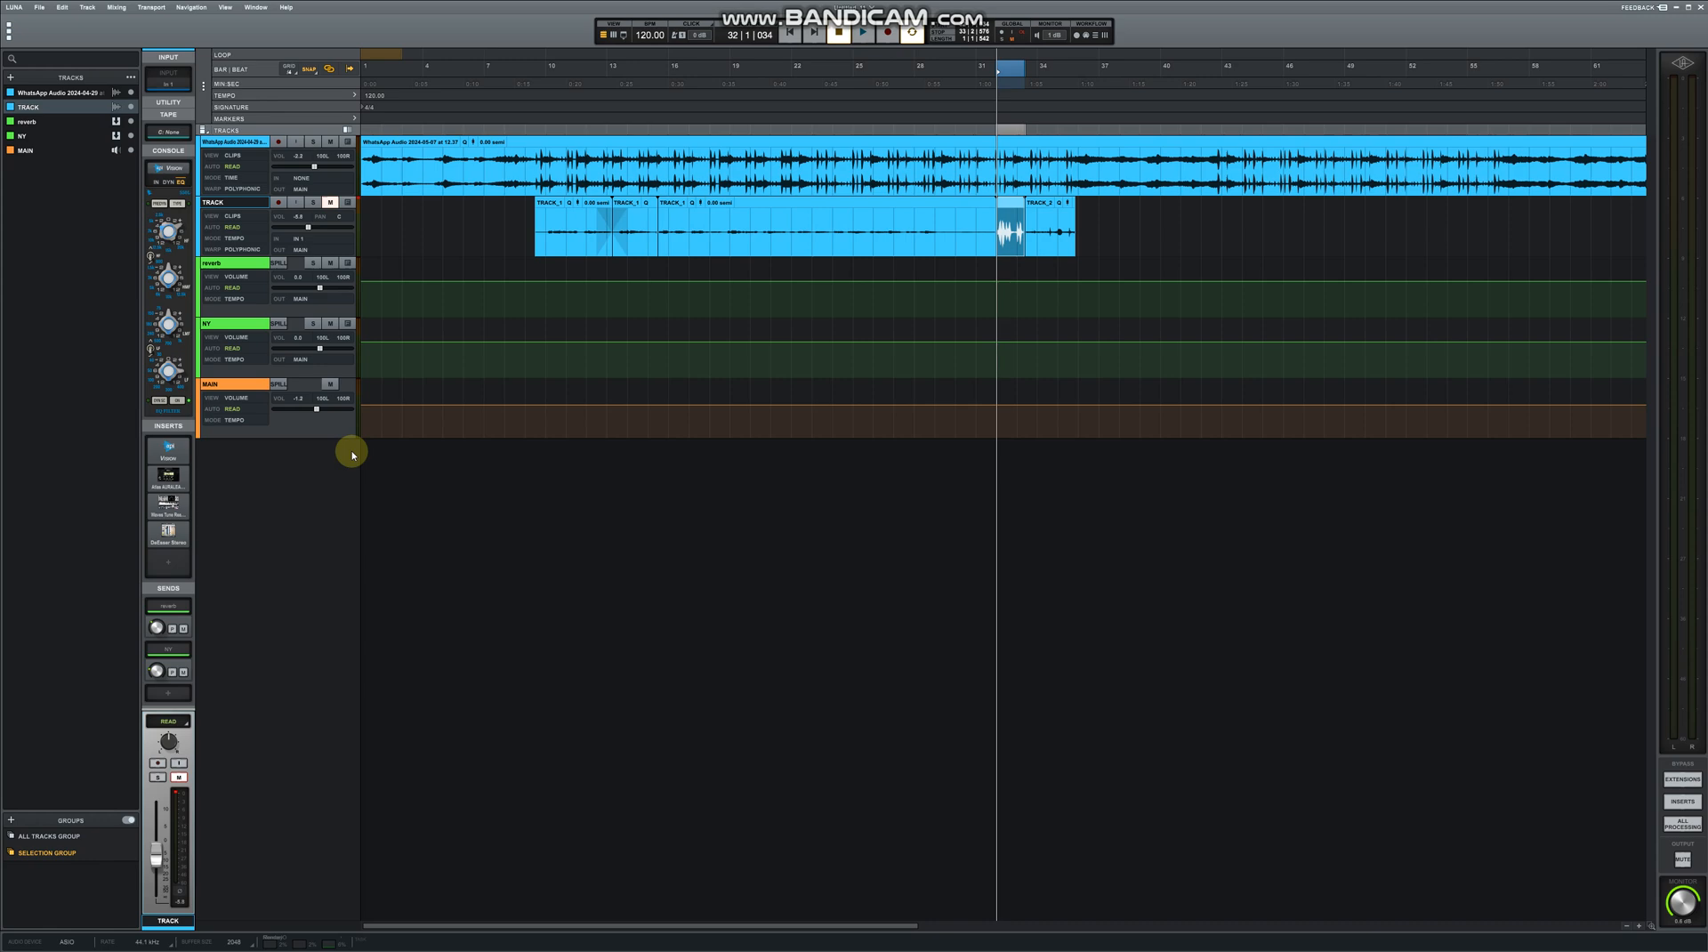
pyautogui.moveTo(289, 422)
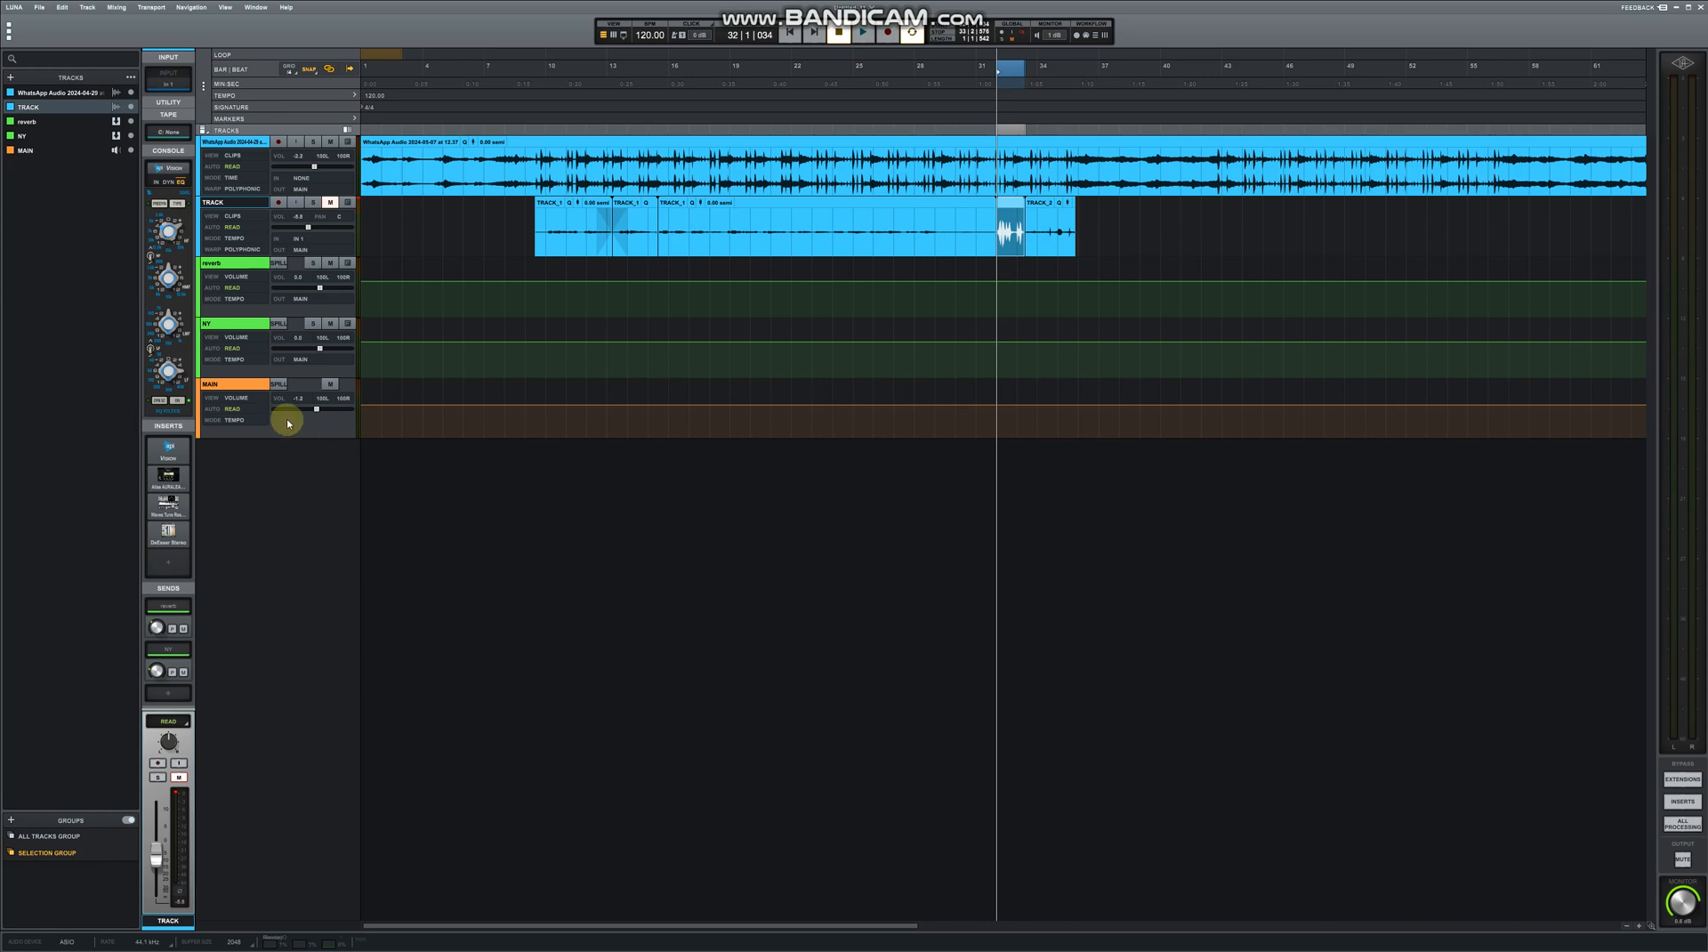